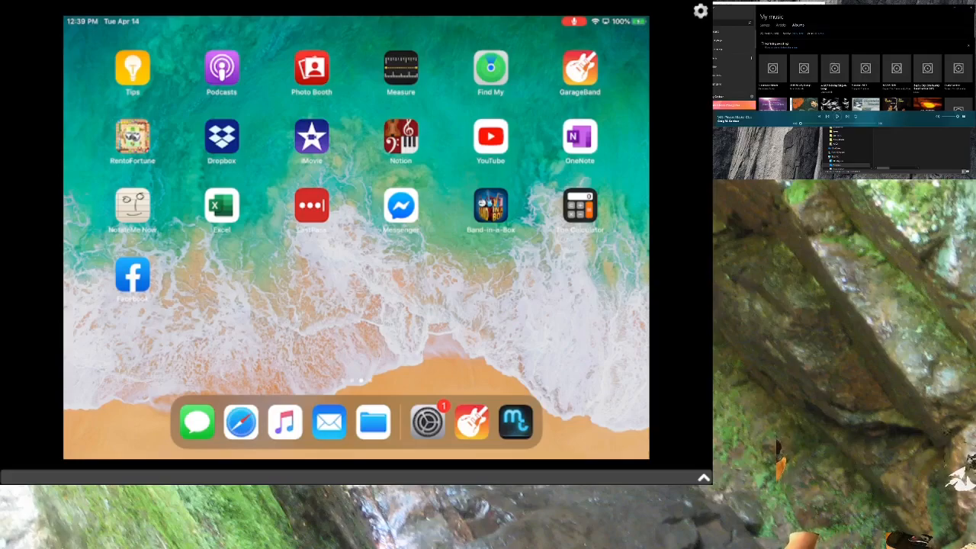
Step: Launch GarageBand from the home screen to reach the Recents song list
click(580, 68)
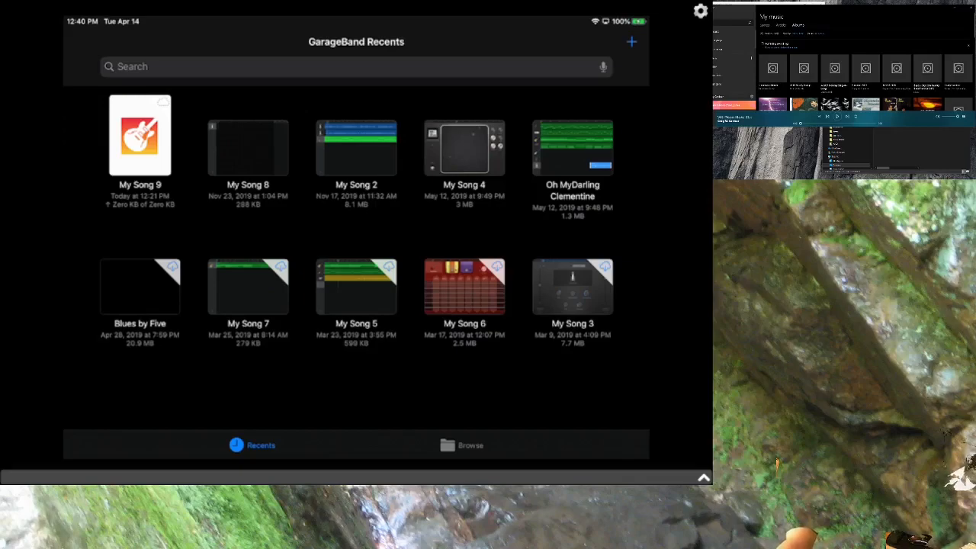
Step: Create a new Audio Recorder song in Studio mode and accept the AirPlay delay alert
click(631, 43)
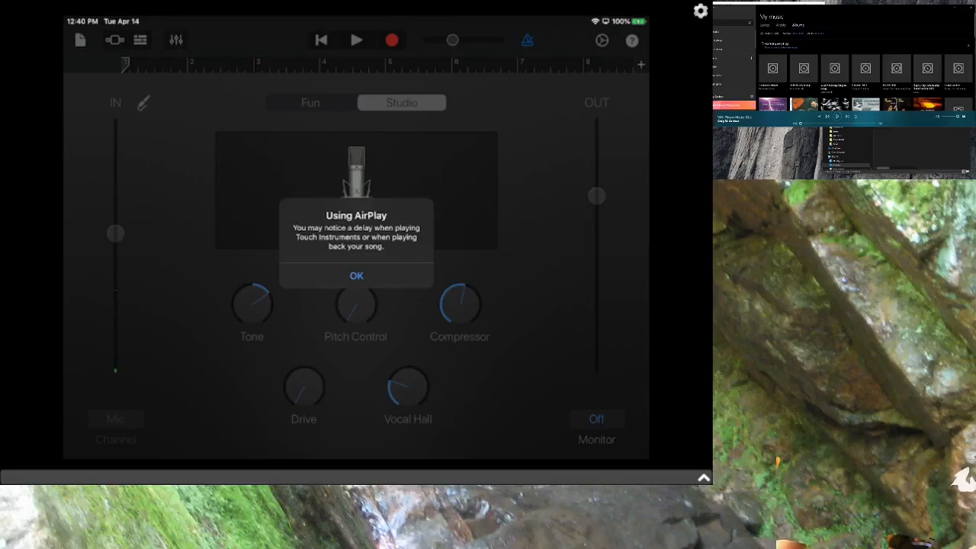
click(357, 275)
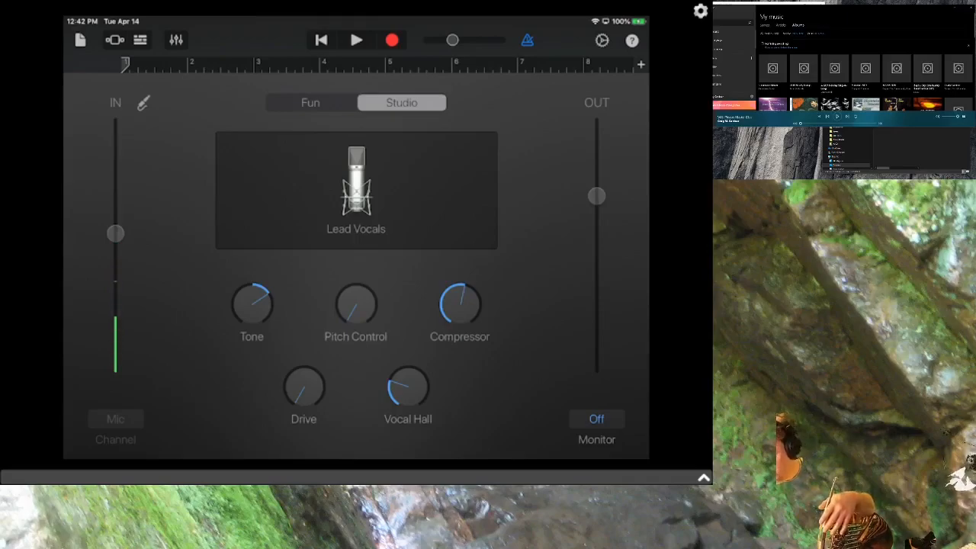
Step: Ride the IN input-level slider up near maximum and back, ending with it turned well down
drag(114, 233, 114, 177)
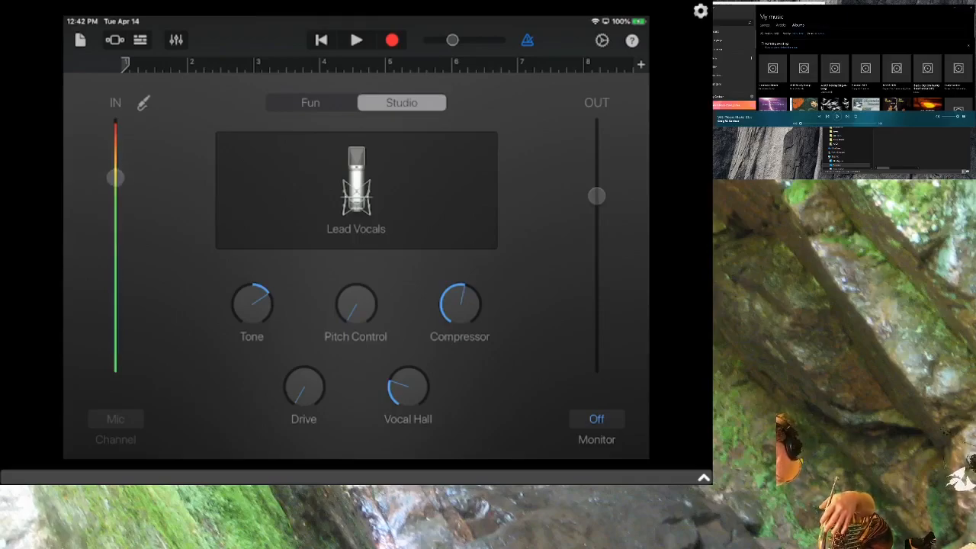
drag(115, 177, 115, 155)
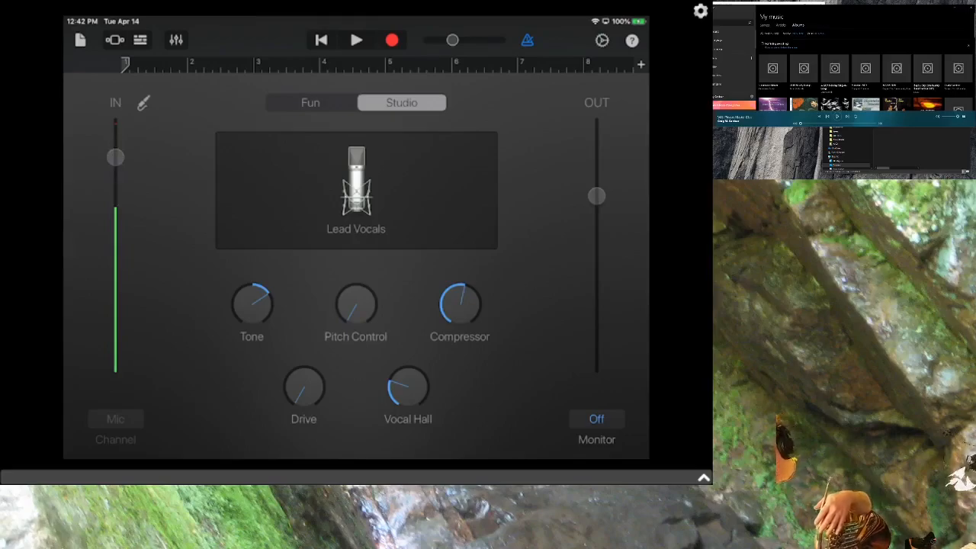
drag(116, 155, 116, 128)
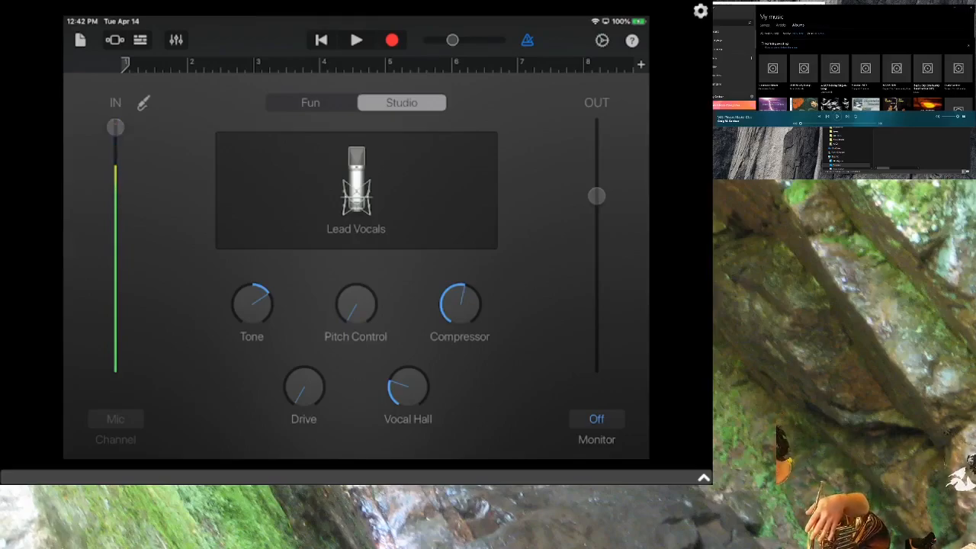
drag(116, 128, 116, 180)
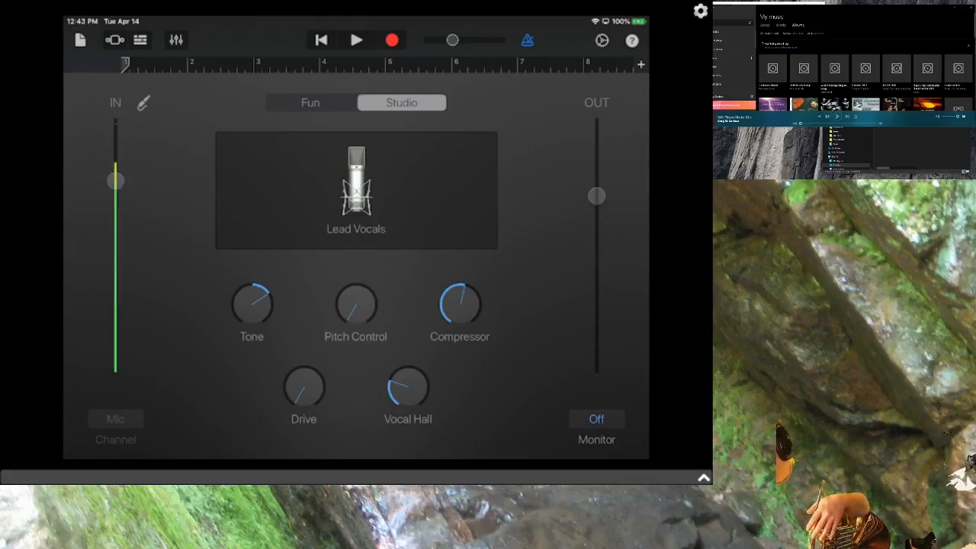
drag(116, 180, 116, 217)
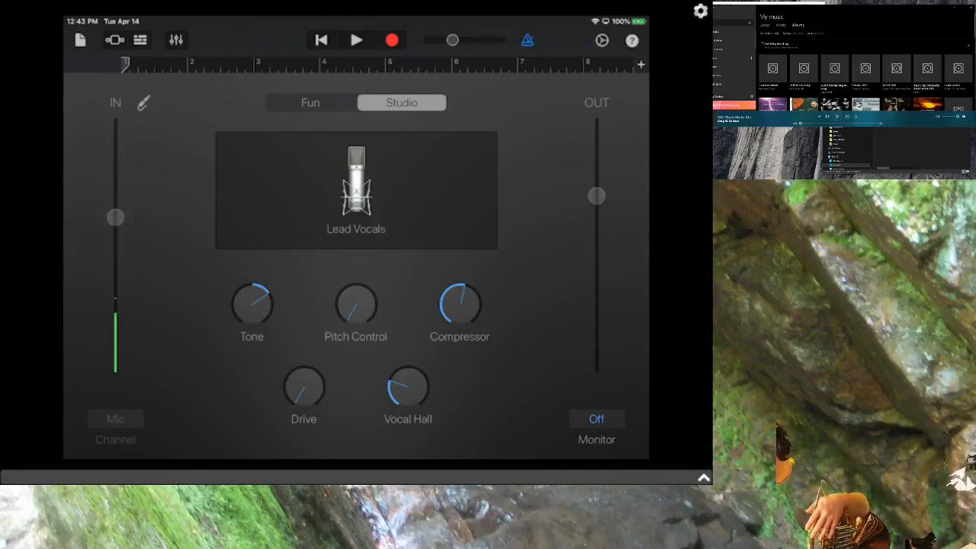
drag(116, 216, 116, 208)
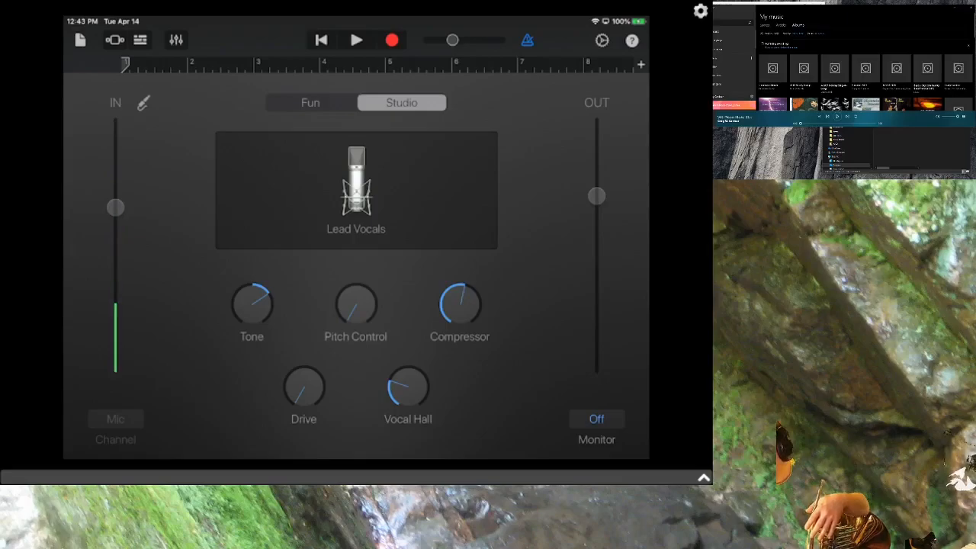
drag(116, 207, 116, 180)
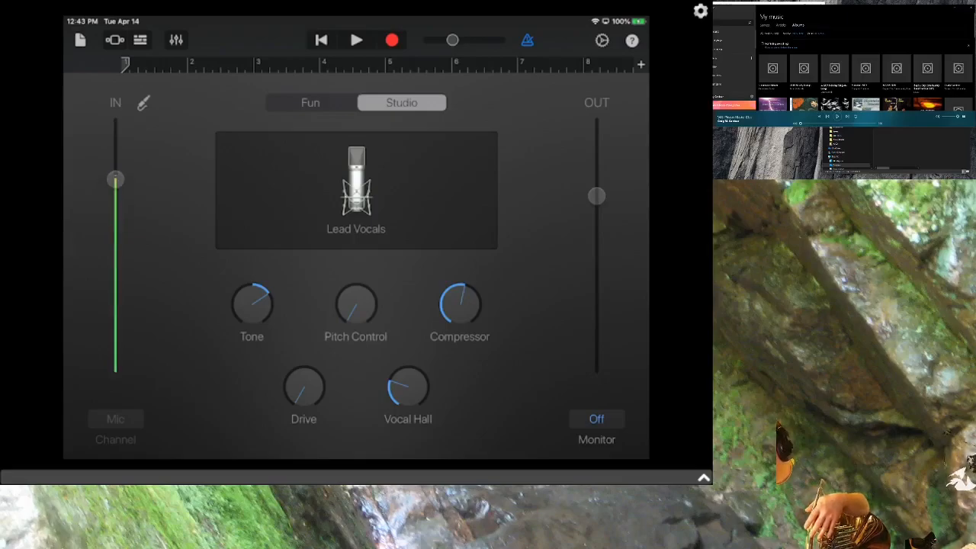
drag(116, 180, 116, 170)
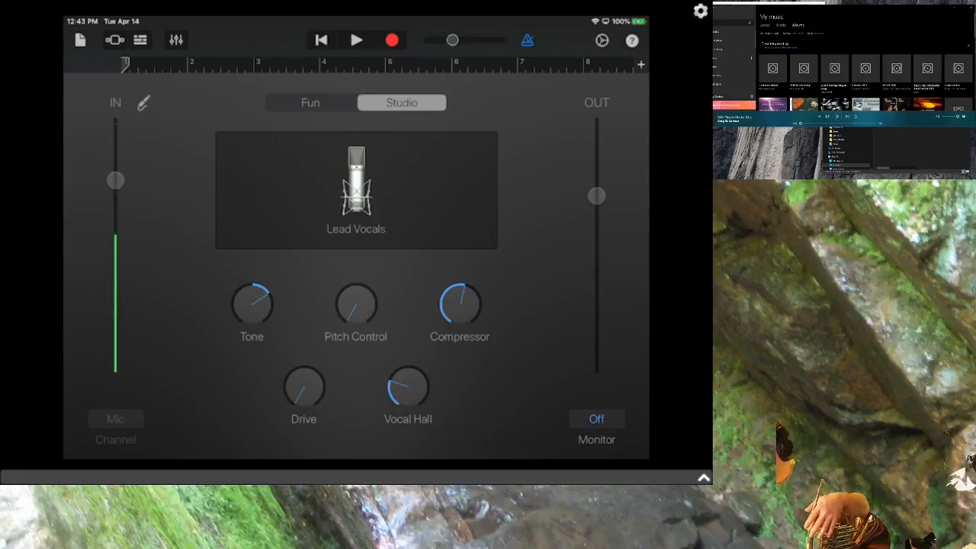
drag(115, 180, 116, 195)
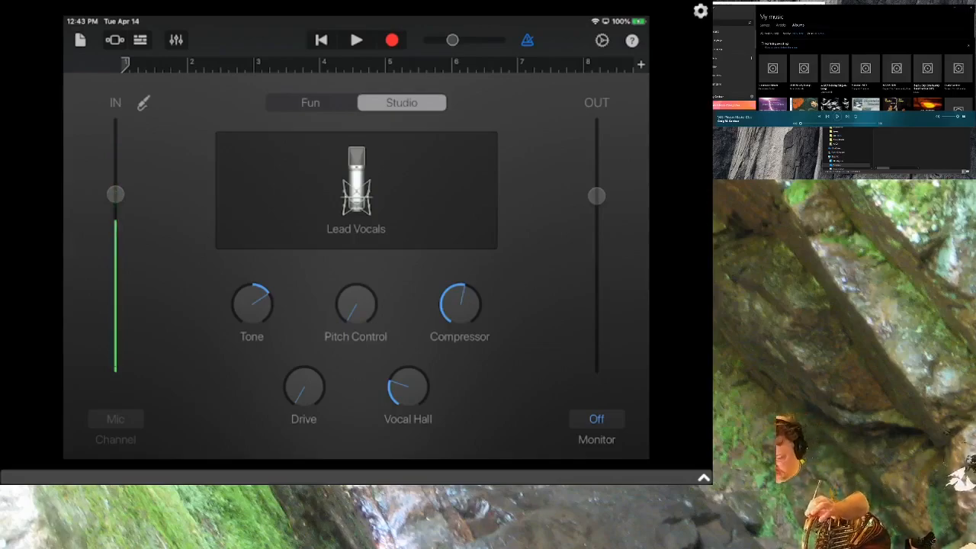
drag(116, 196, 116, 319)
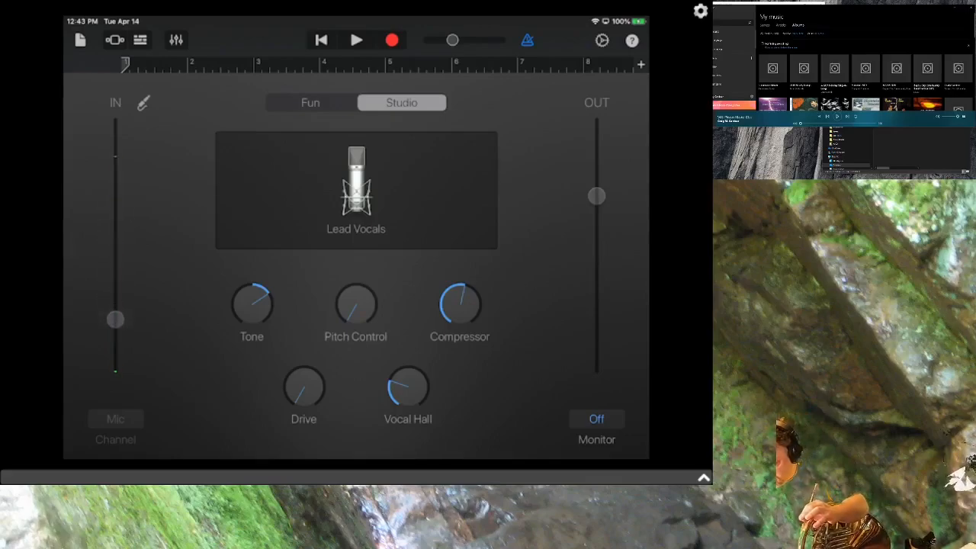
drag(116, 321, 116, 289)
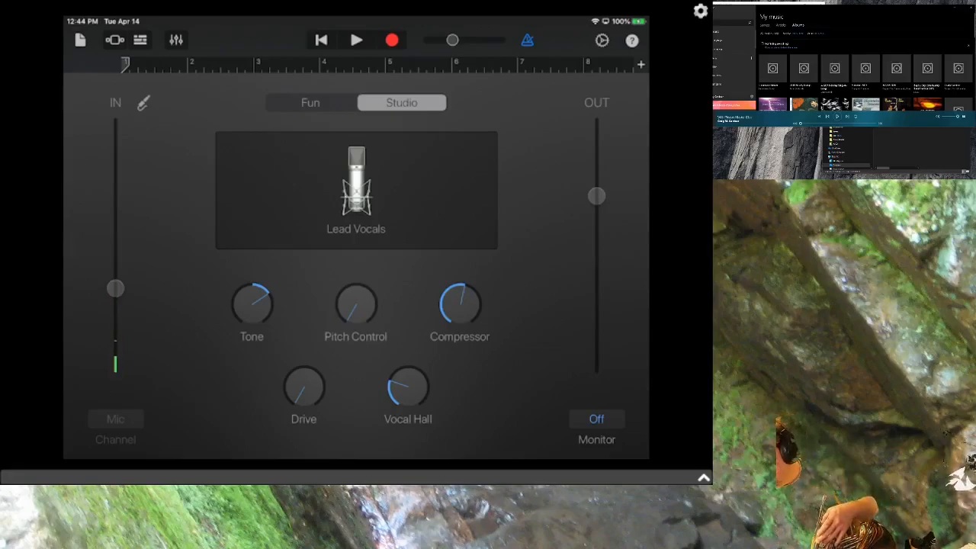
Step: Nudge the IN slider in small moves from low up to a mid-range input level
drag(116, 288, 116, 207)
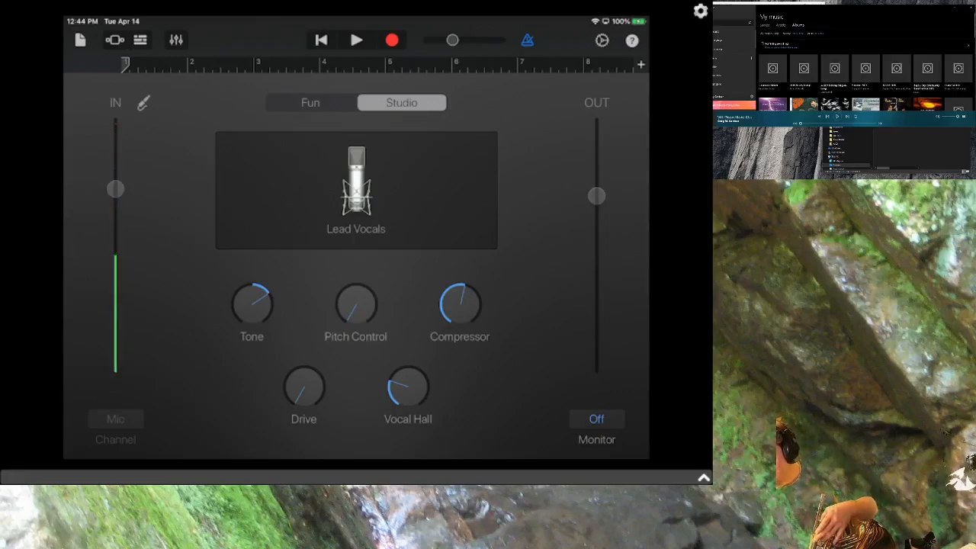
drag(116, 190, 116, 170)
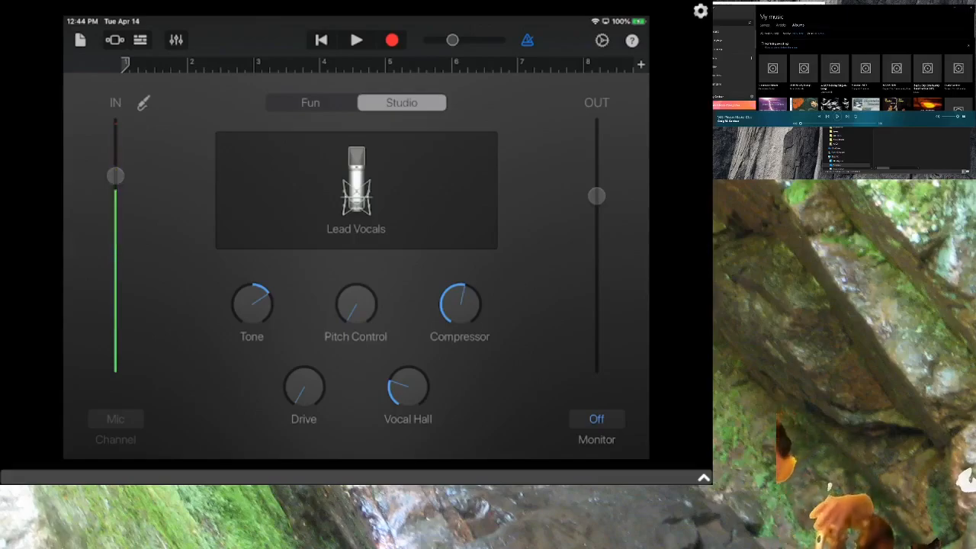
drag(116, 175, 116, 202)
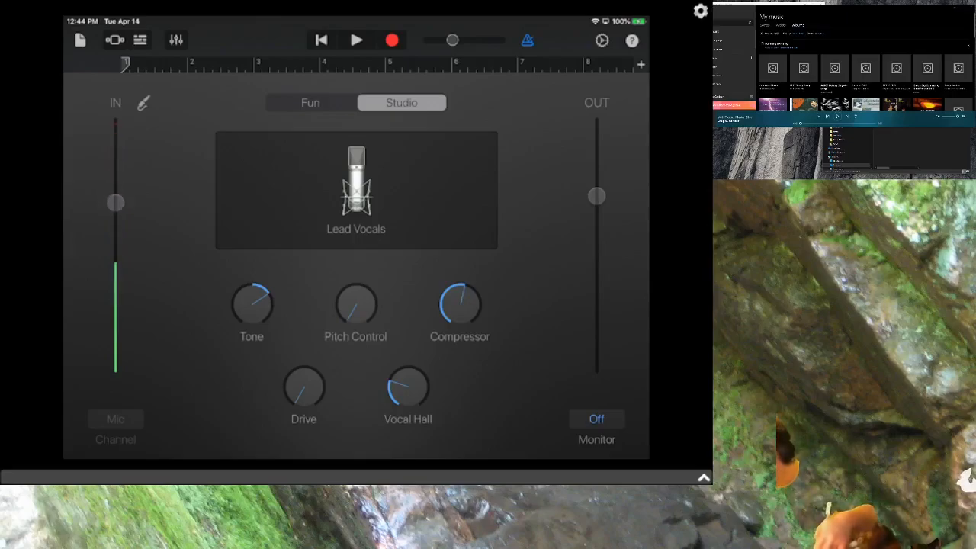
drag(116, 203, 116, 216)
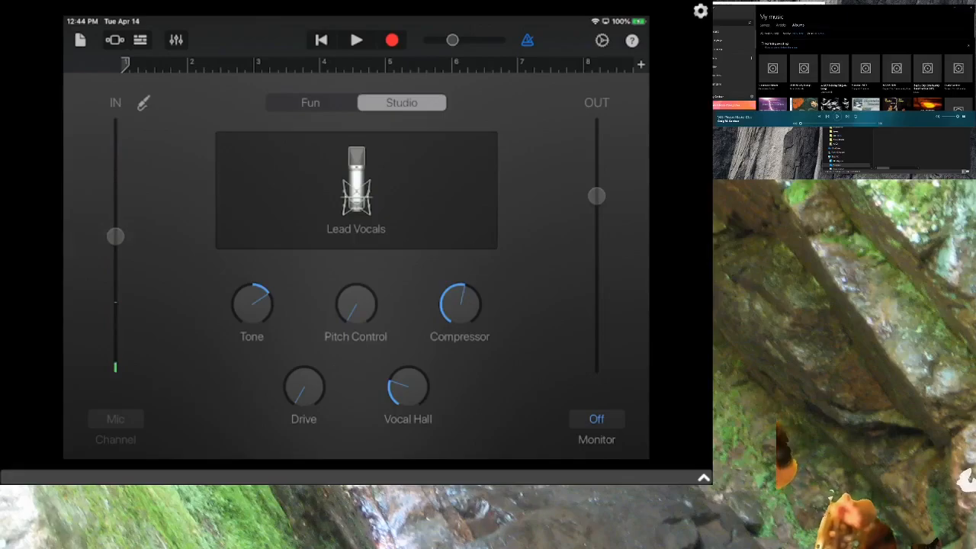
drag(115, 236, 116, 226)
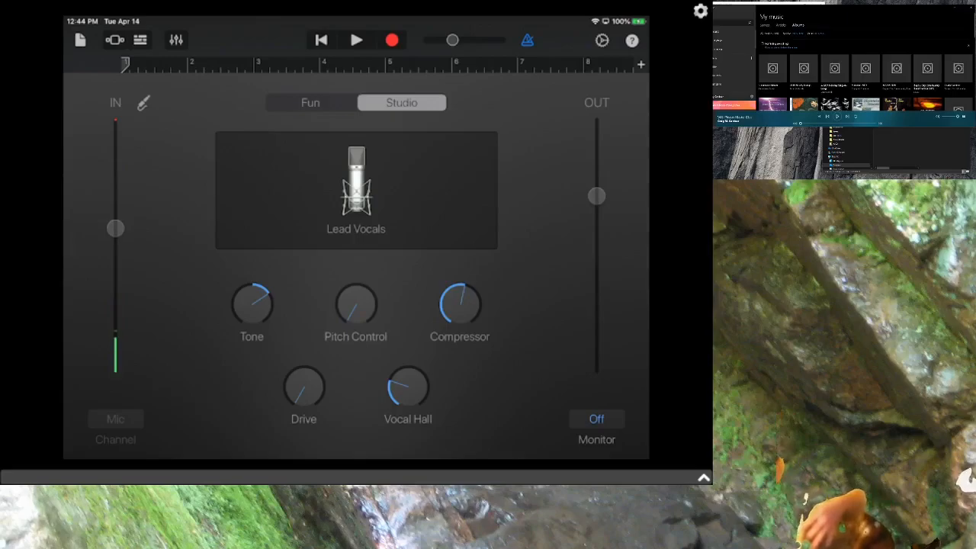
drag(116, 229, 116, 255)
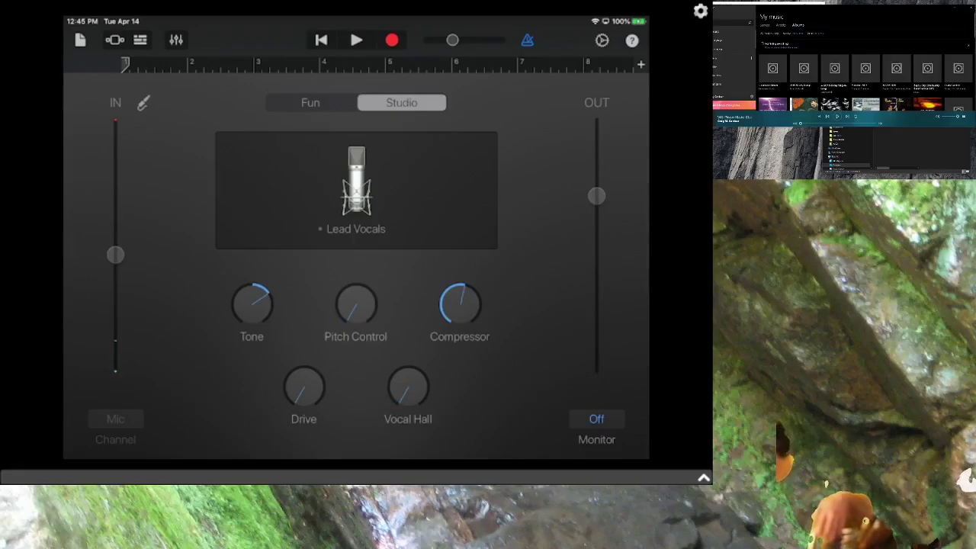
Step: Move the input-level slider once more to its final resting position
drag(262, 293, 241, 320)
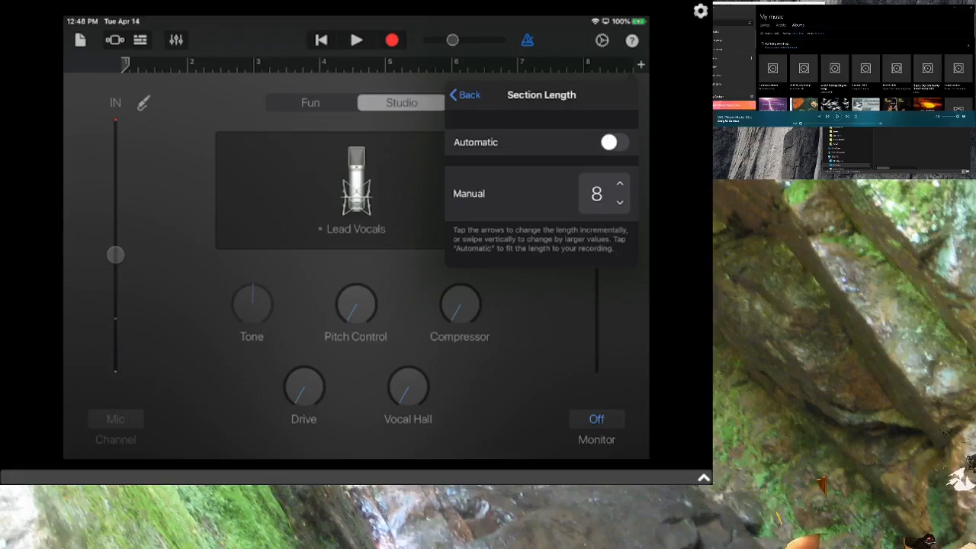
Step: Toggle Section Length off Automatic so a manual bar count can be set
click(613, 142)
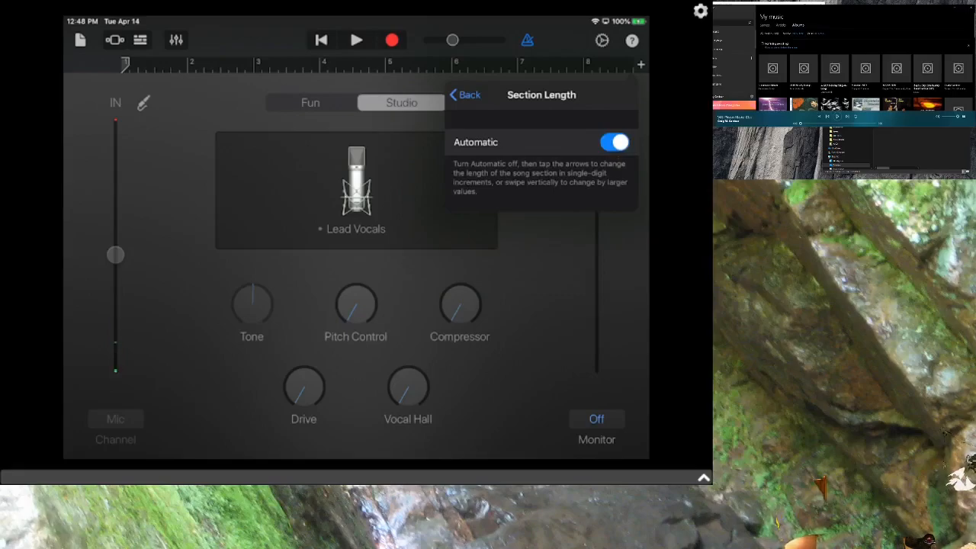
click(613, 142)
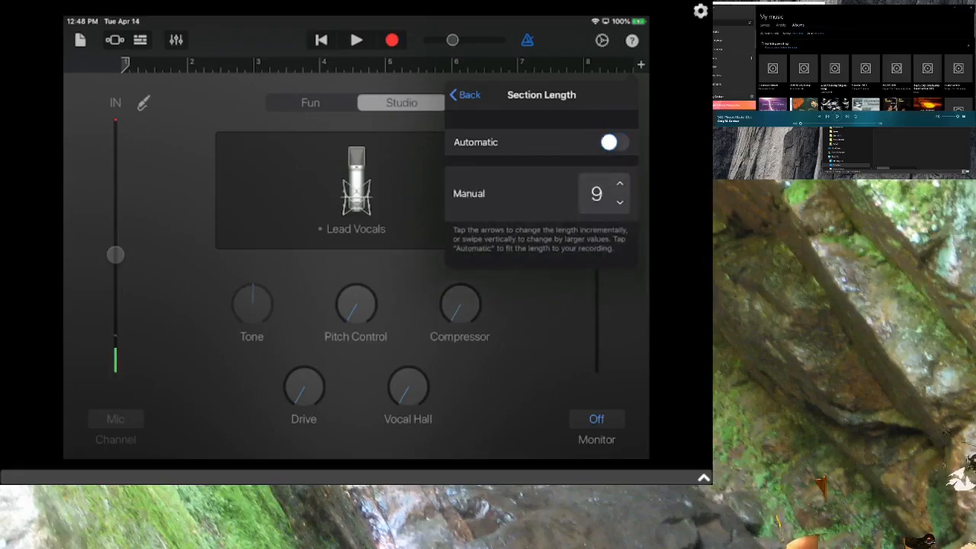
Step: Step the manual section length with the arrows through 48, 56, 59, 60 up to 62 bars
click(620, 200)
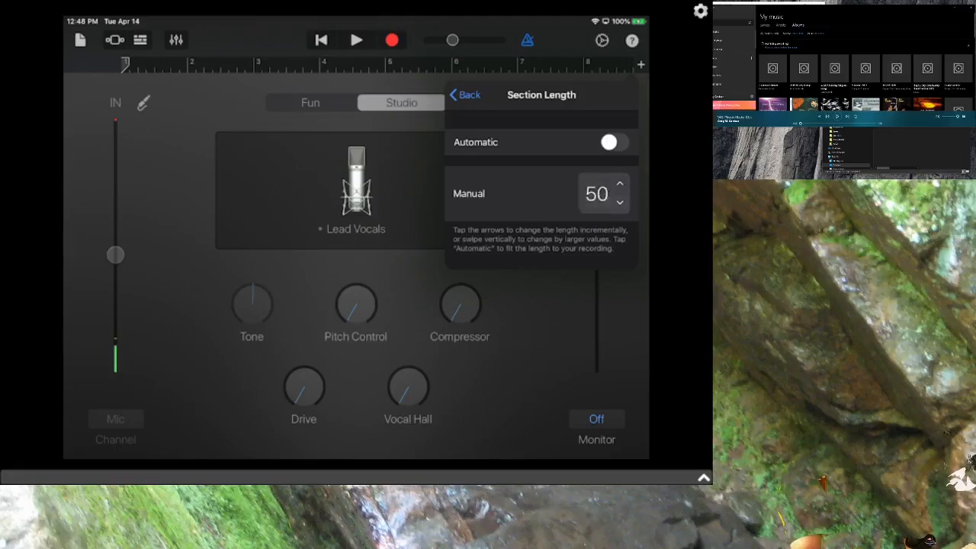
click(620, 201)
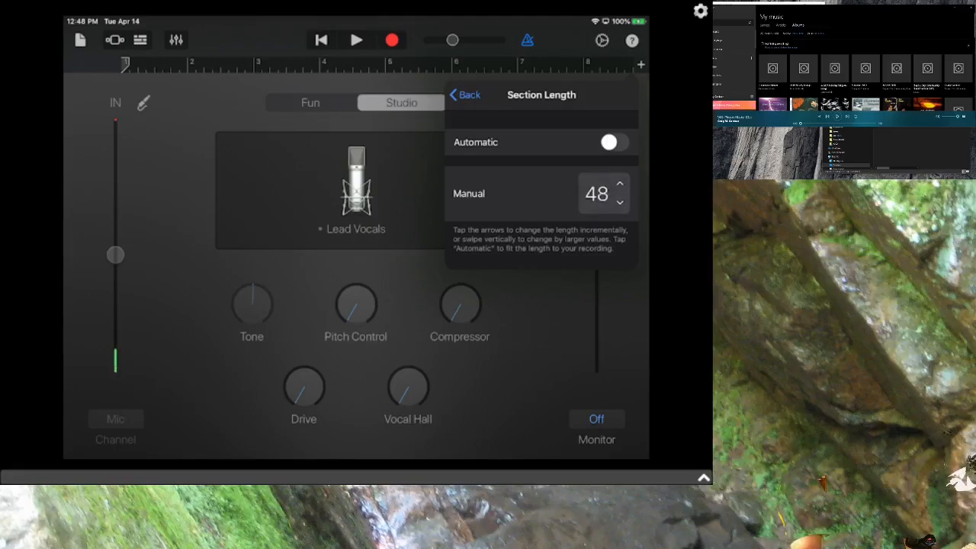
click(620, 186)
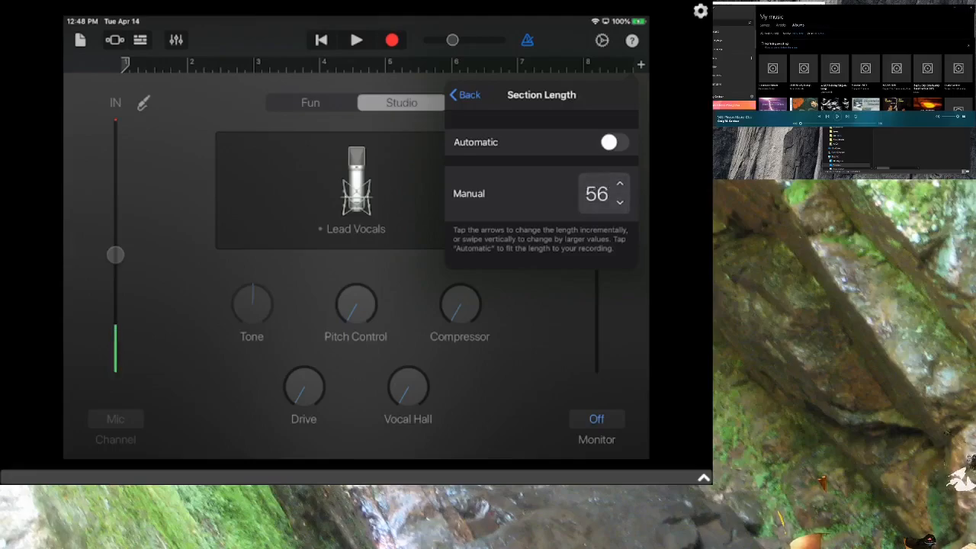
click(619, 202)
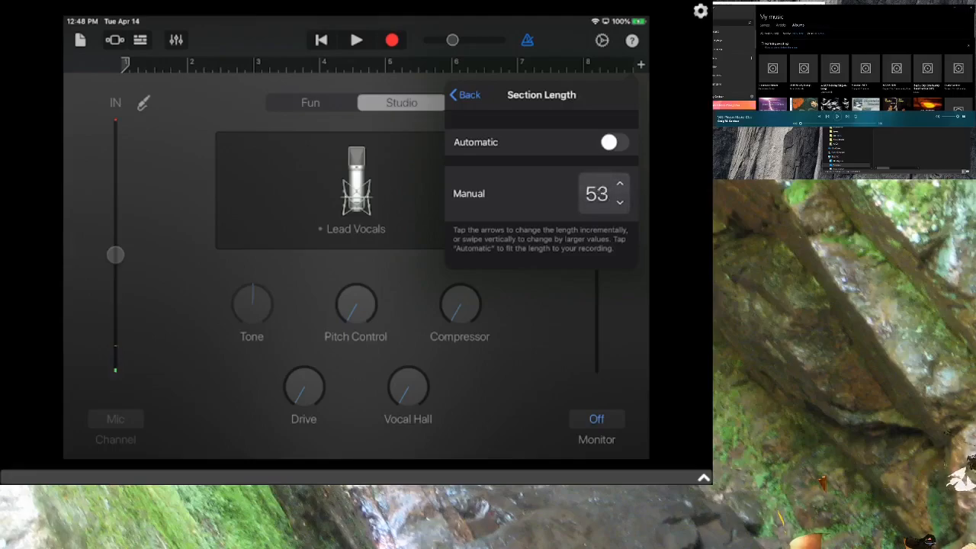
click(619, 186)
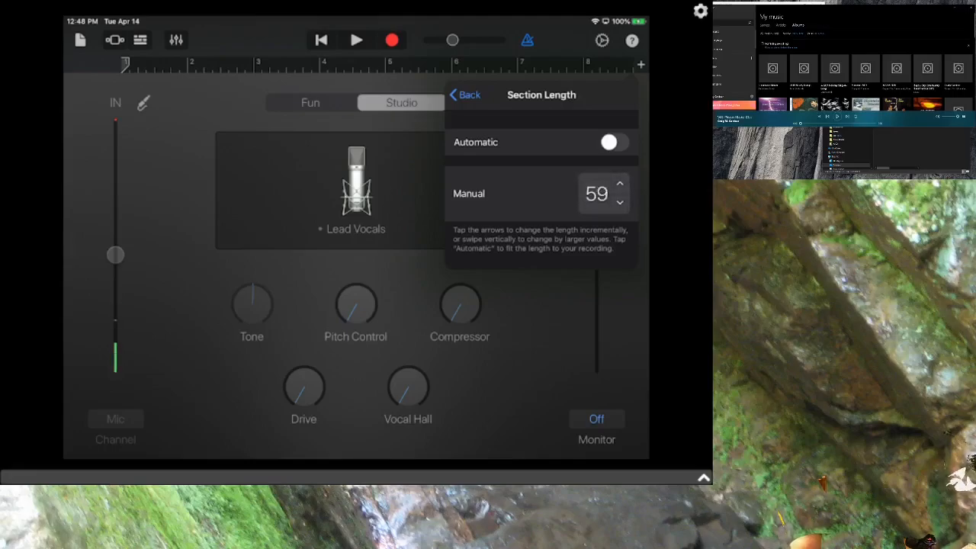
click(620, 186)
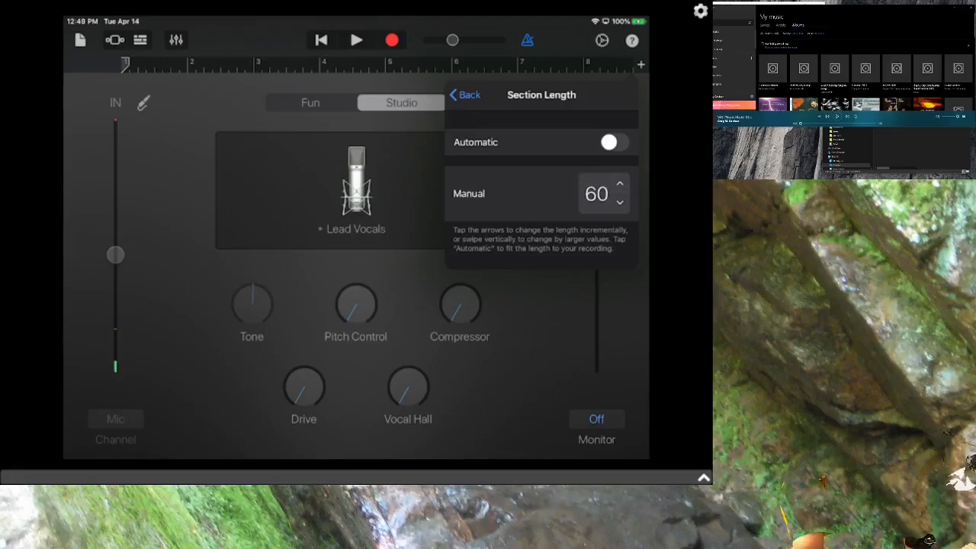
click(619, 185)
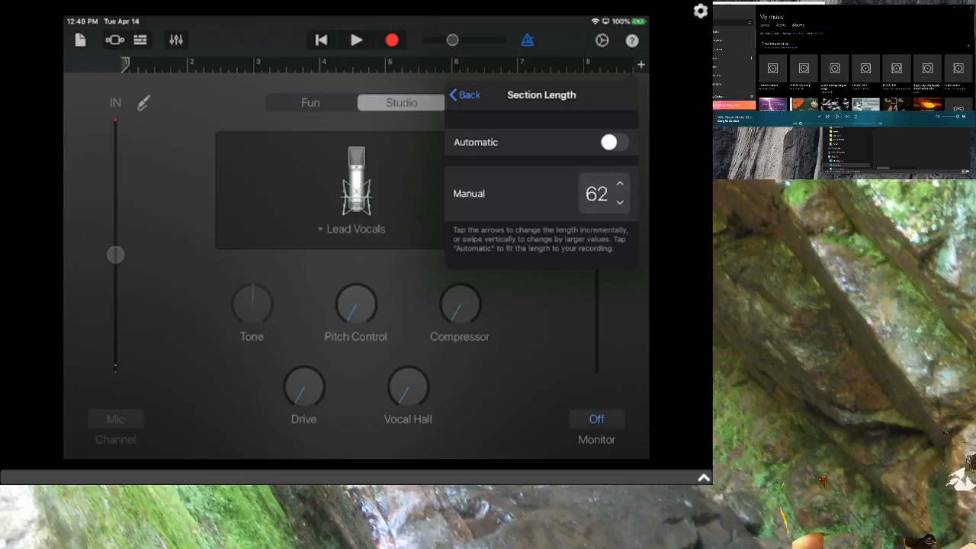
click(620, 186)
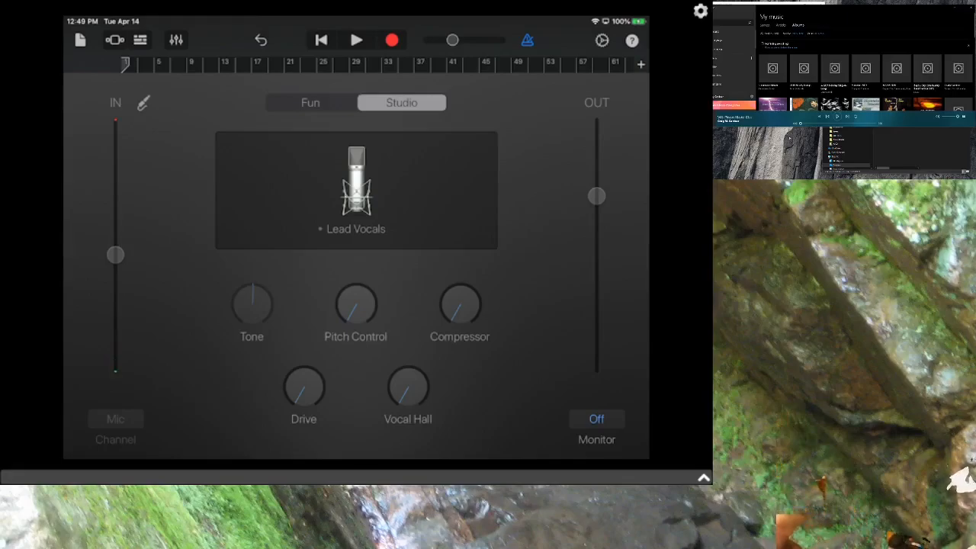
Step: Disable the metronome click in the control bar before recording
click(356, 40)
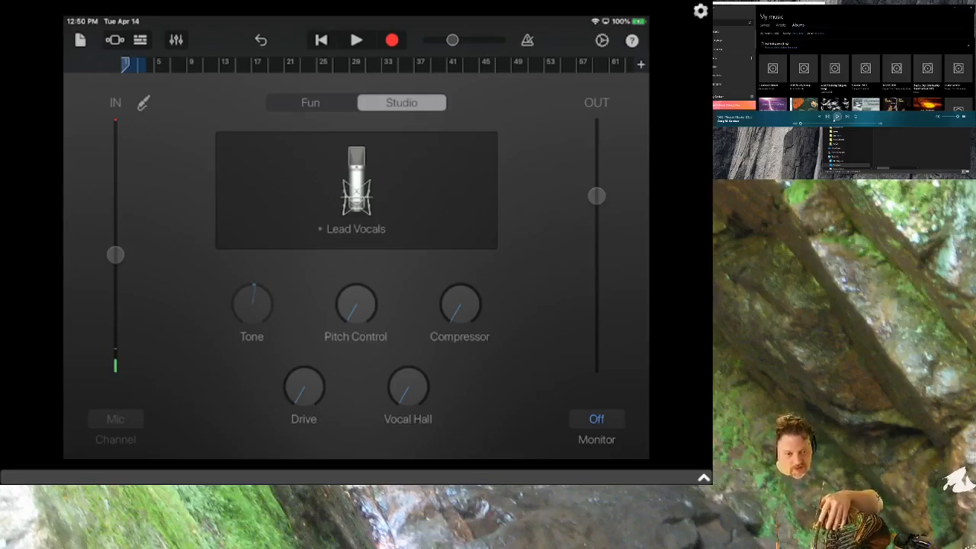
drag(116, 255, 115, 336)
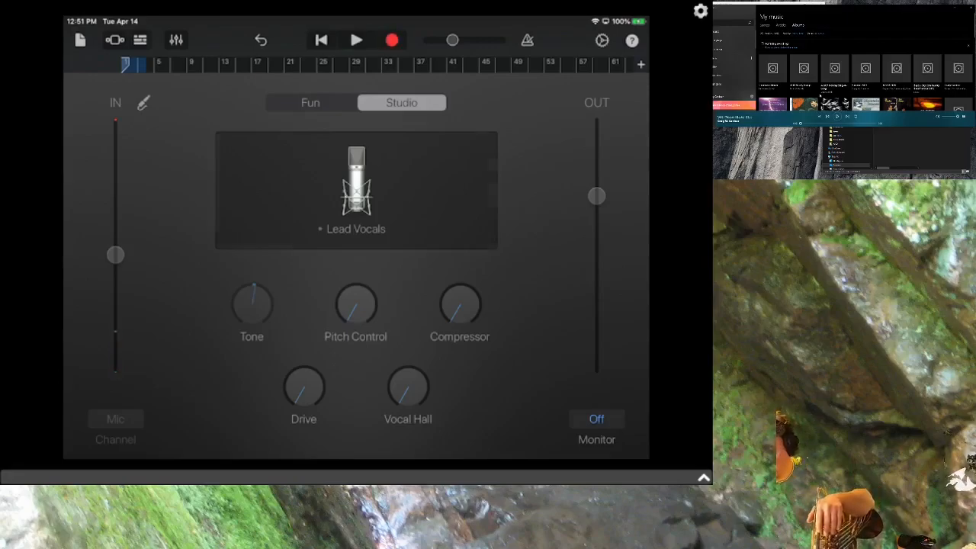
Step: Record the French horn take with the Record button as a new audio region on the timeline
click(357, 40)
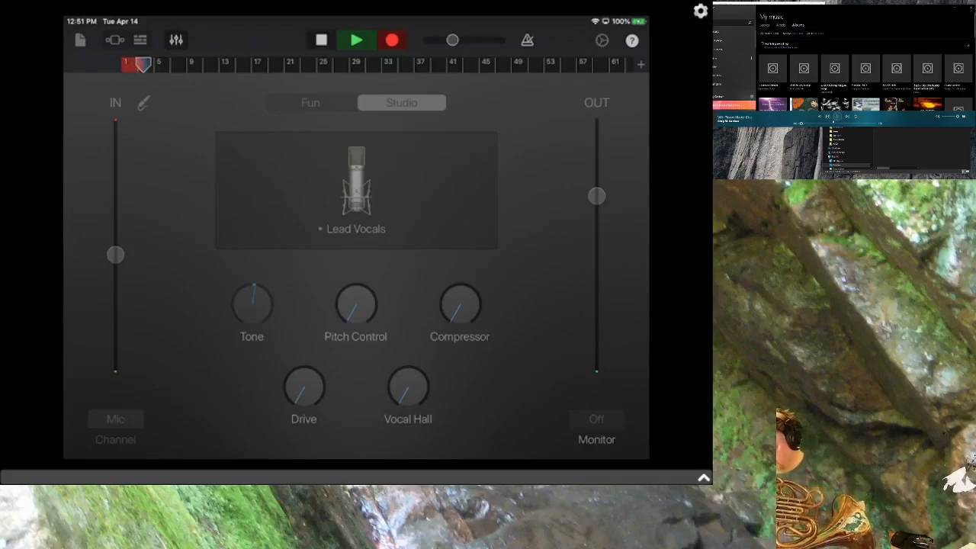
click(355, 39)
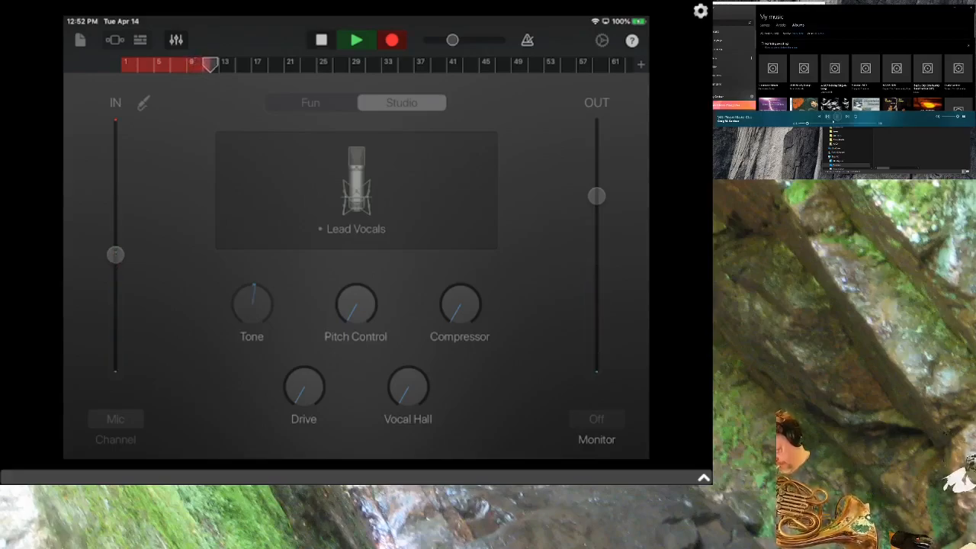
click(355, 40)
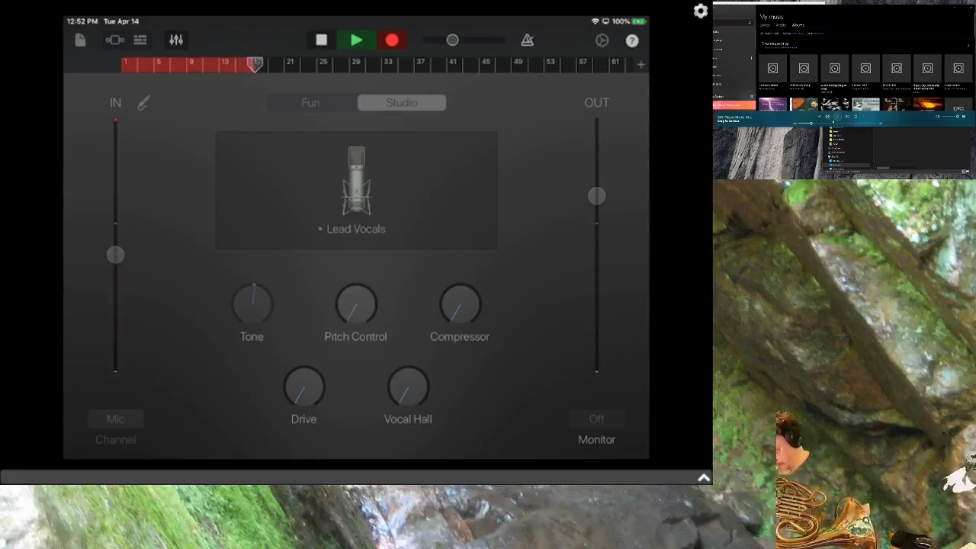
click(355, 40)
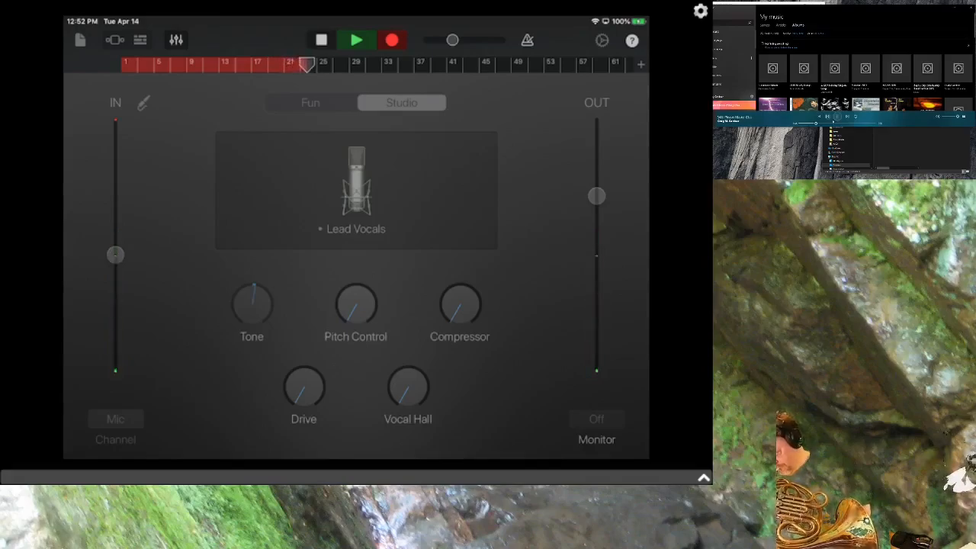
click(356, 40)
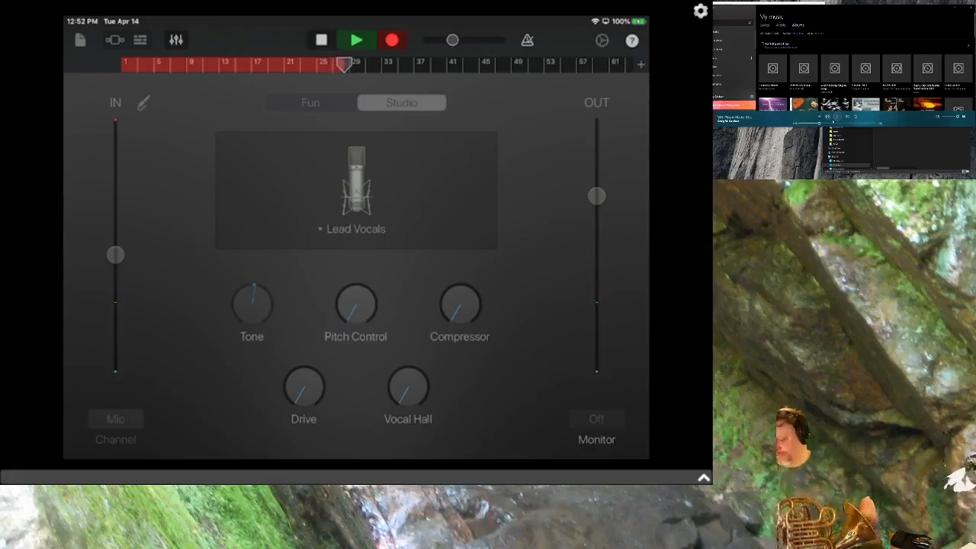
click(356, 40)
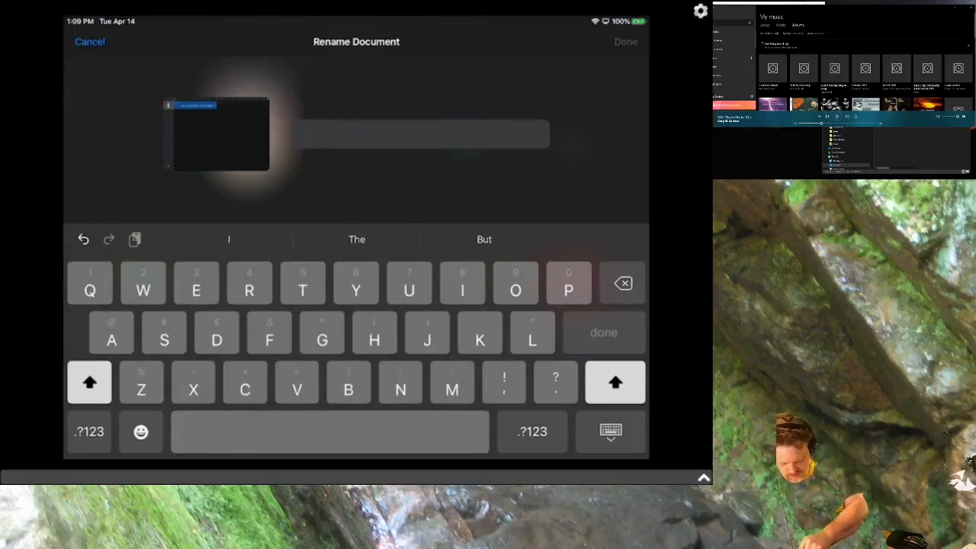
Step: Enter the song name '2 dying moose - Craig g- with pleasure' in the Rename Document field
text(Dying)
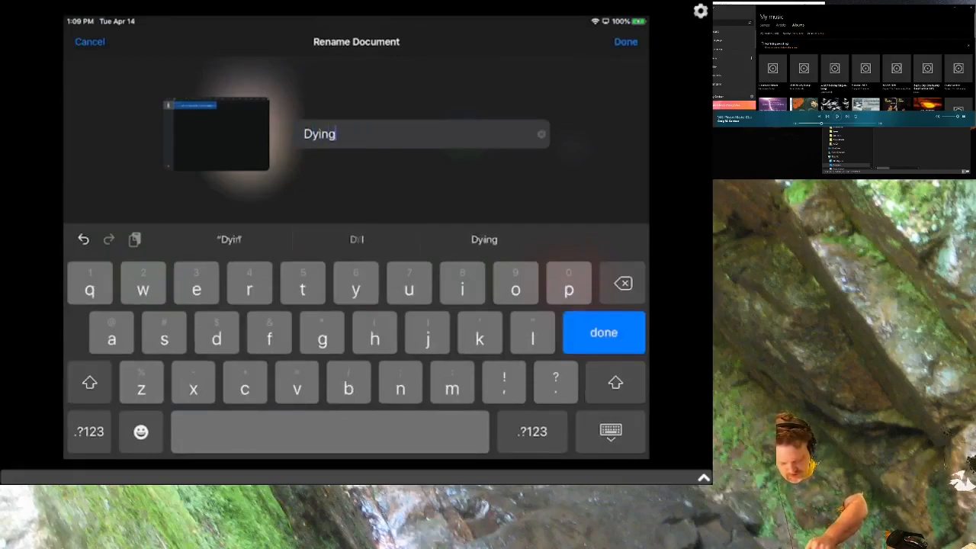
text(moose)
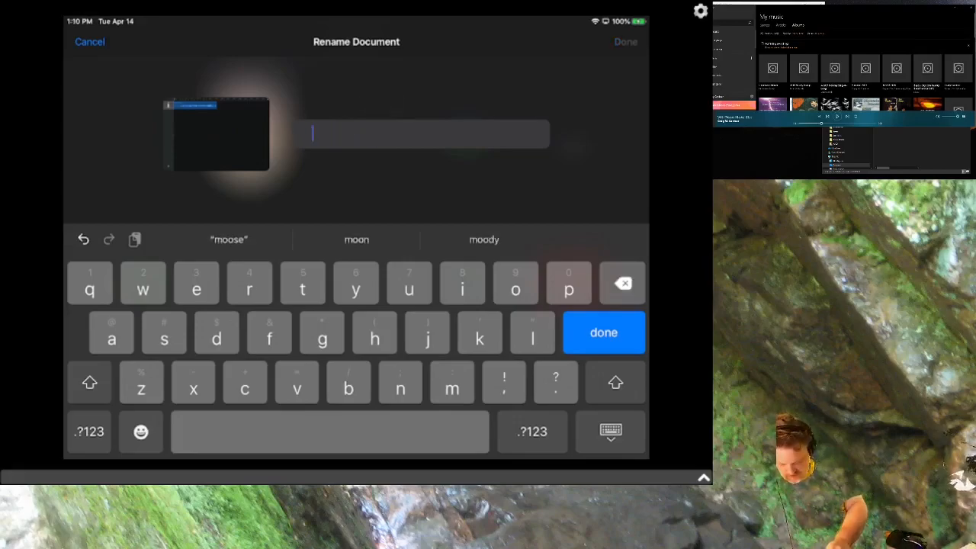
text(2)
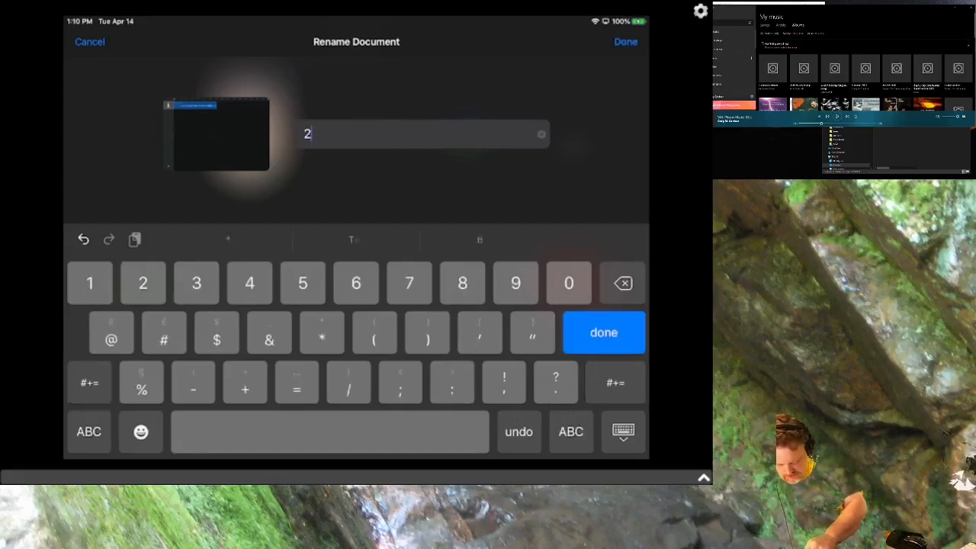
click(89, 431)
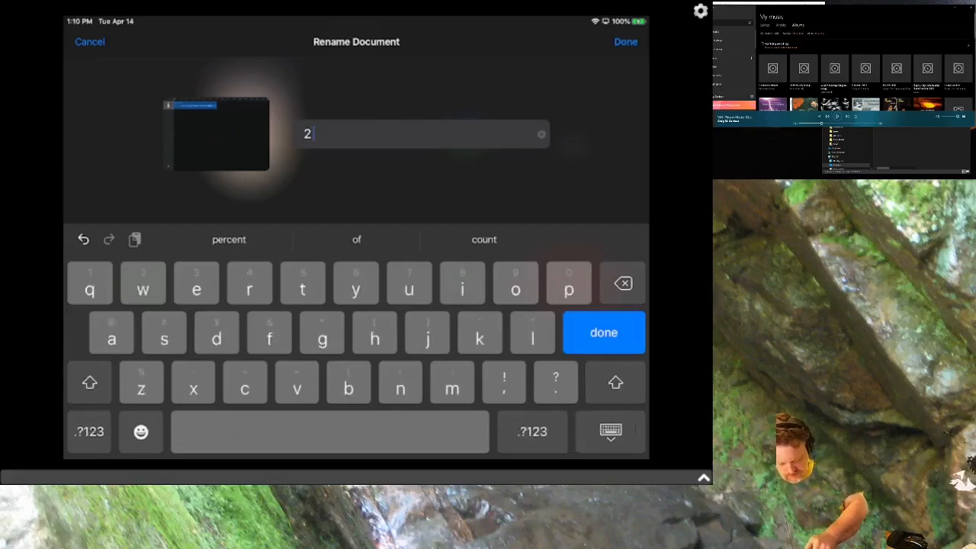
text(dying moose)
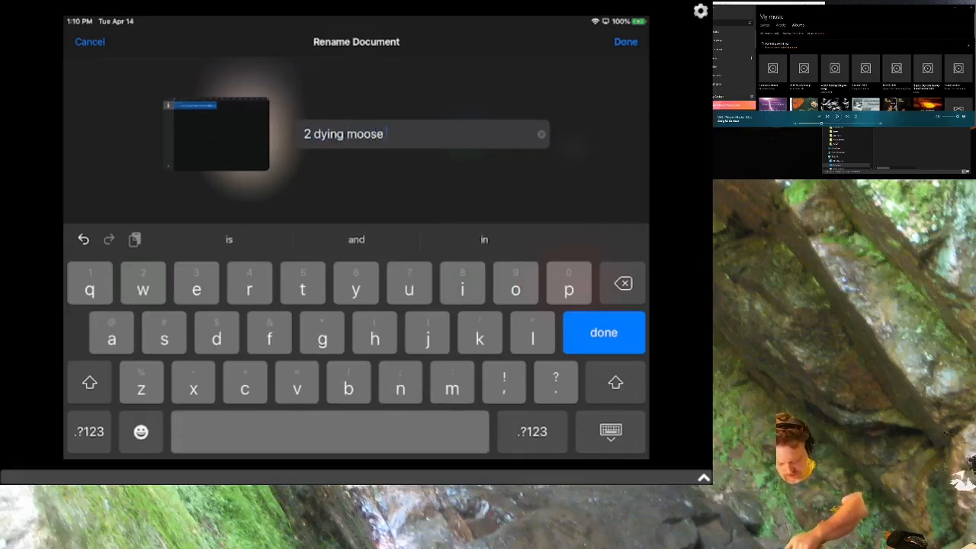
text(-)
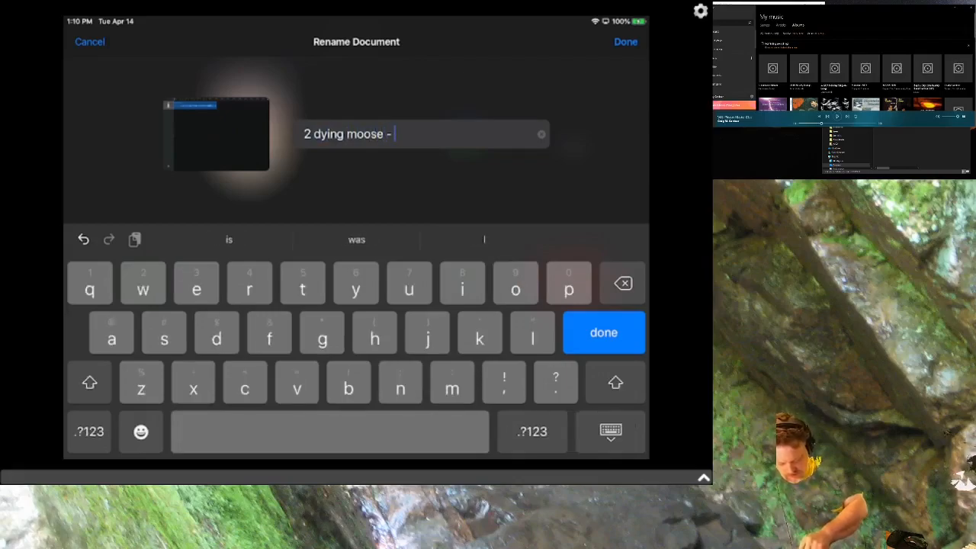
text(crai)
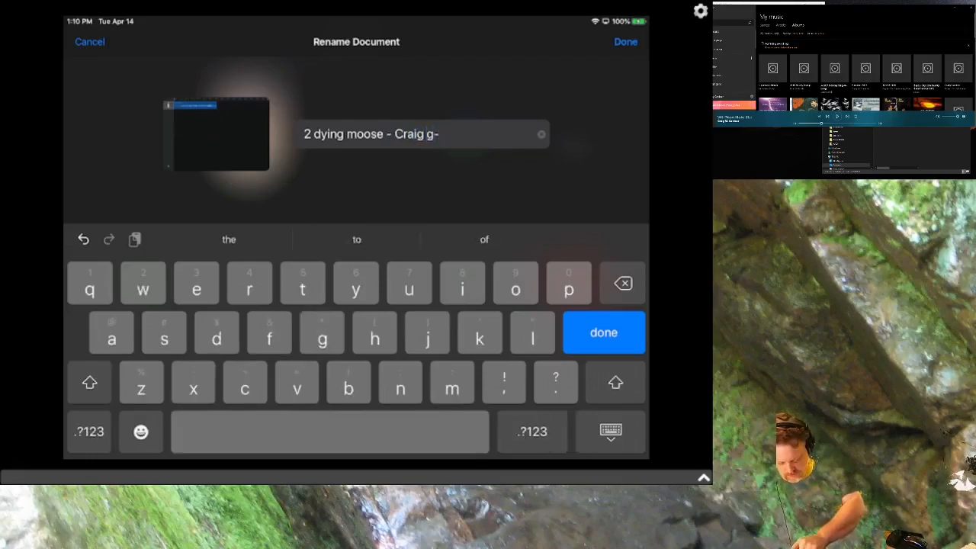
text(with pl)
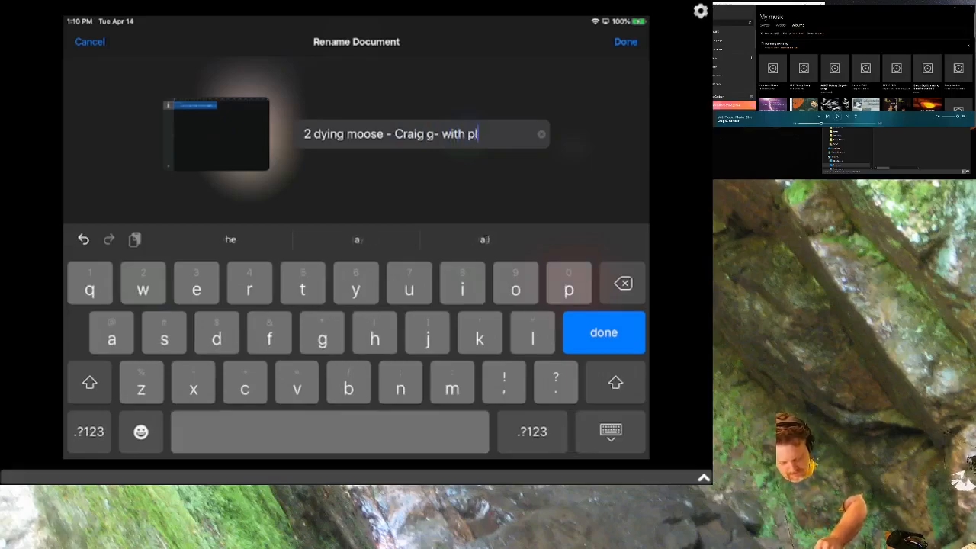
text(easer)
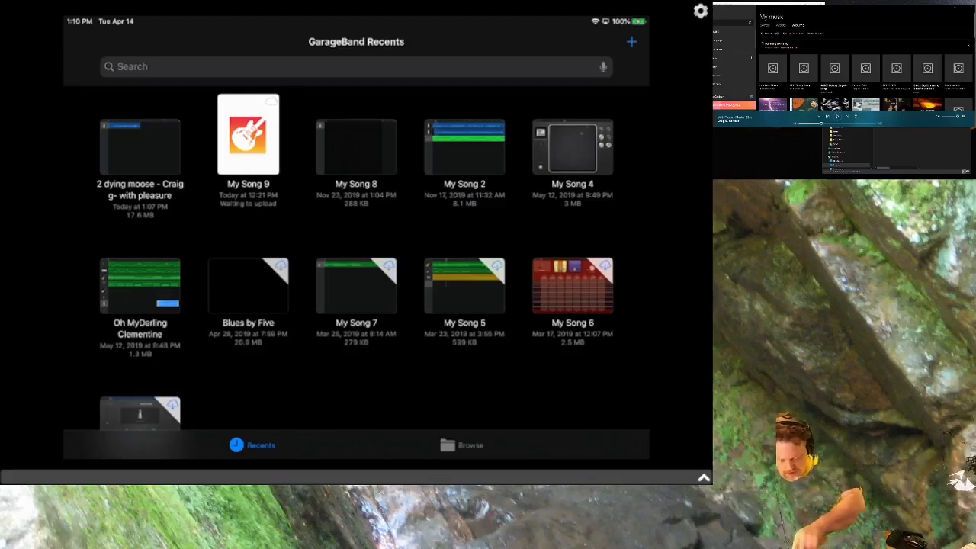
Step: In Browse, select the '2 dying moose' song and start Share to reach the format choices
click(469, 445)
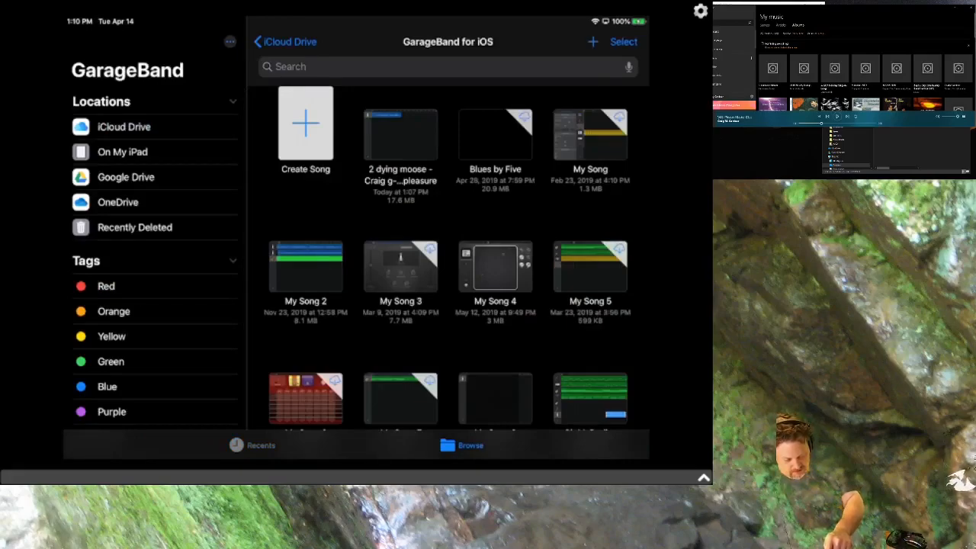
click(622, 41)
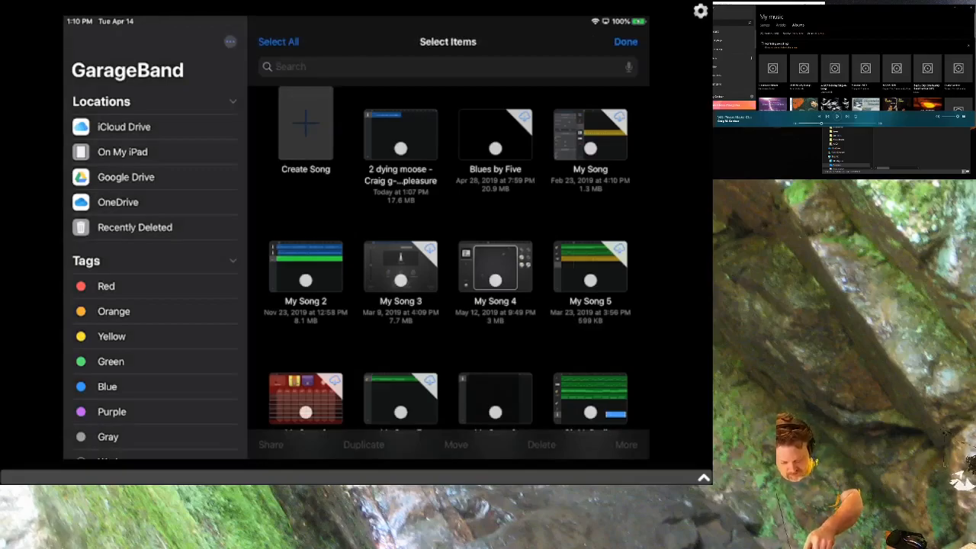
click(399, 136)
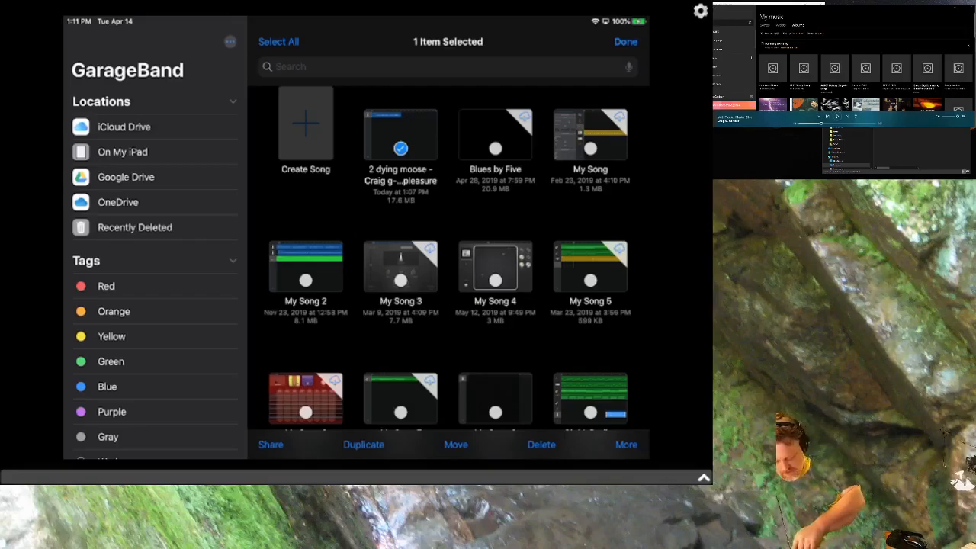
click(271, 445)
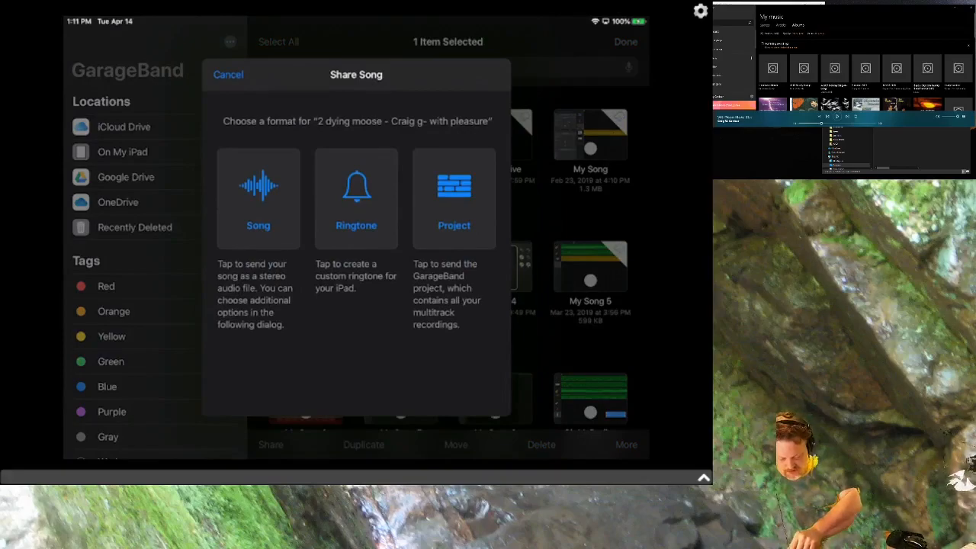
Step: Export the song as an audio file in Uncompressed (WAV) quality
click(258, 199)
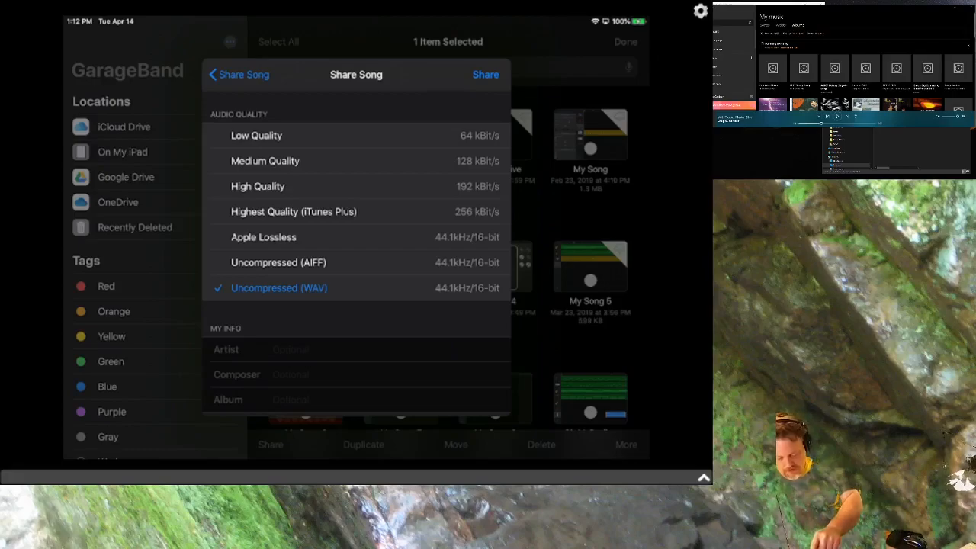
click(485, 73)
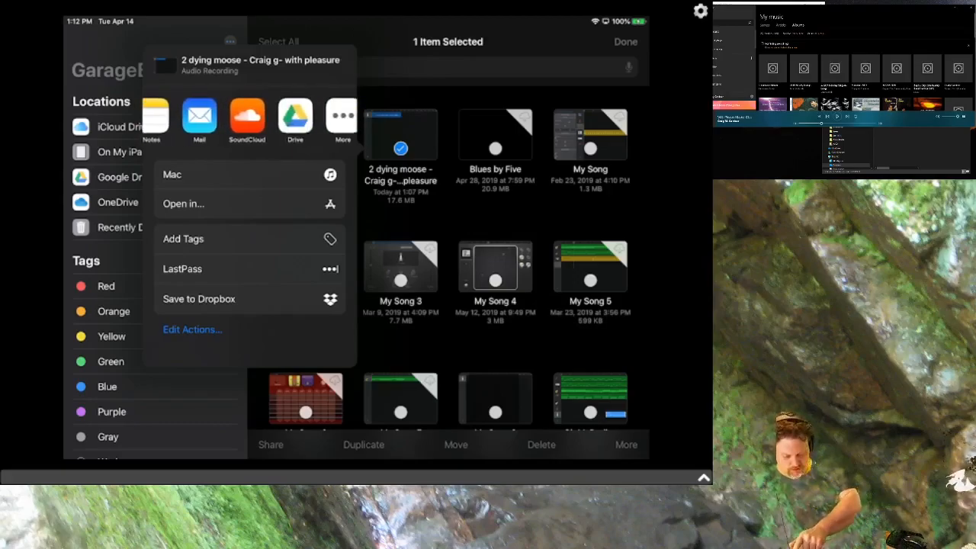
Step: Send the exported WAV to Gmail so it attaches to a new email draft
scroll(left, 3)
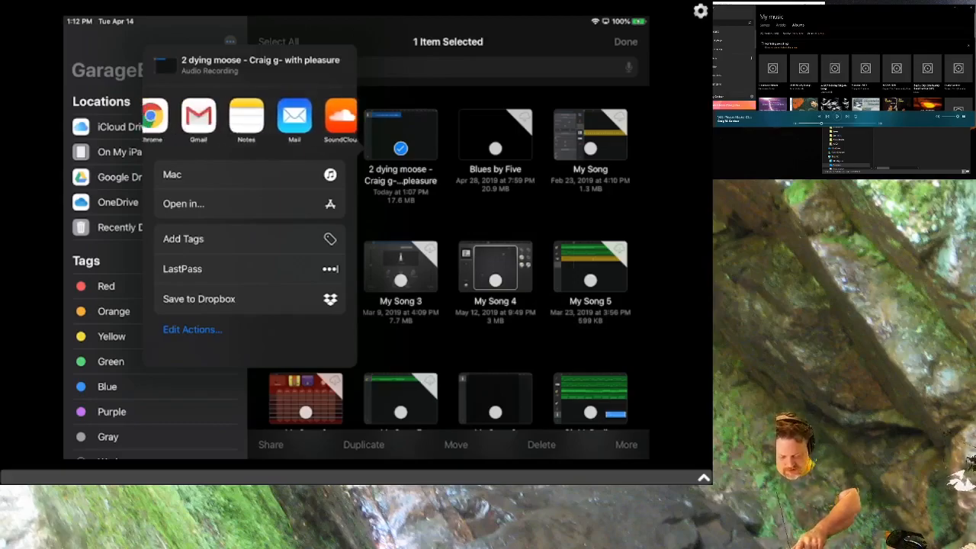
scroll(left, 3)
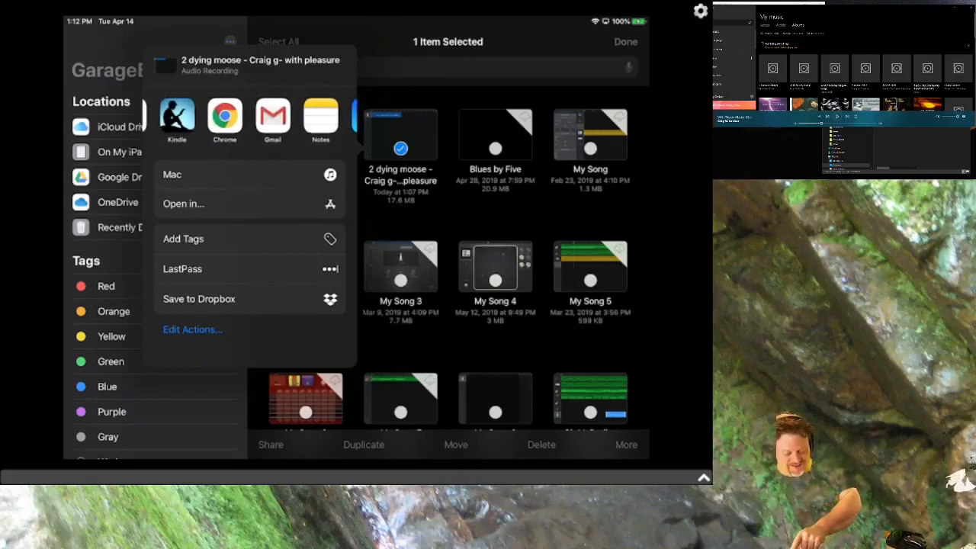
click(170, 173)
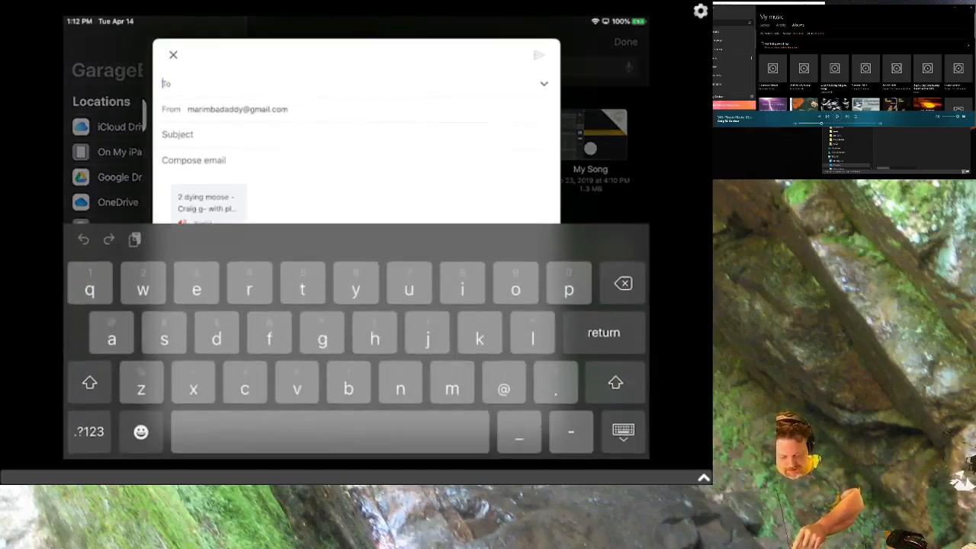
Step: Write the message 'Bloo blah bleee', pick the first suggested recipient and send the email
click(89, 381)
text(Part)
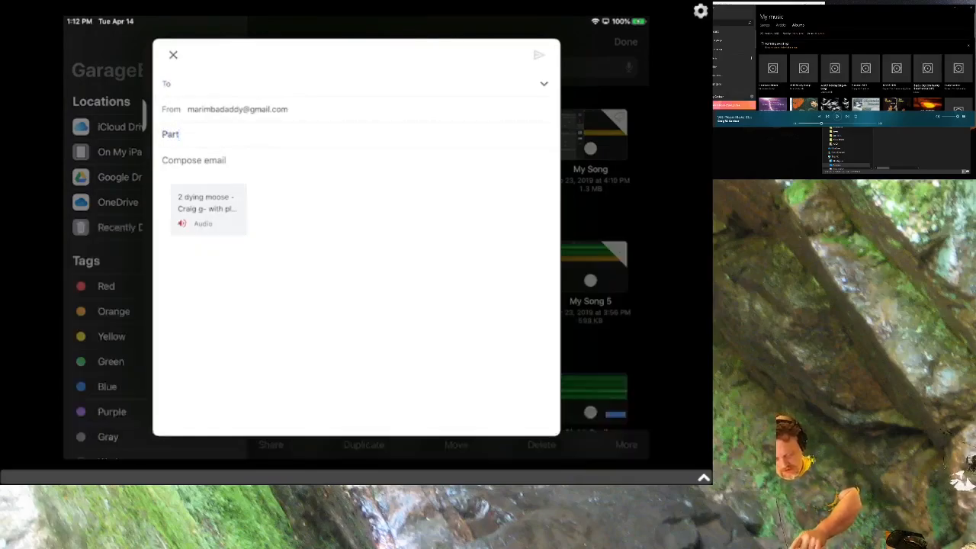
text(Bloo)
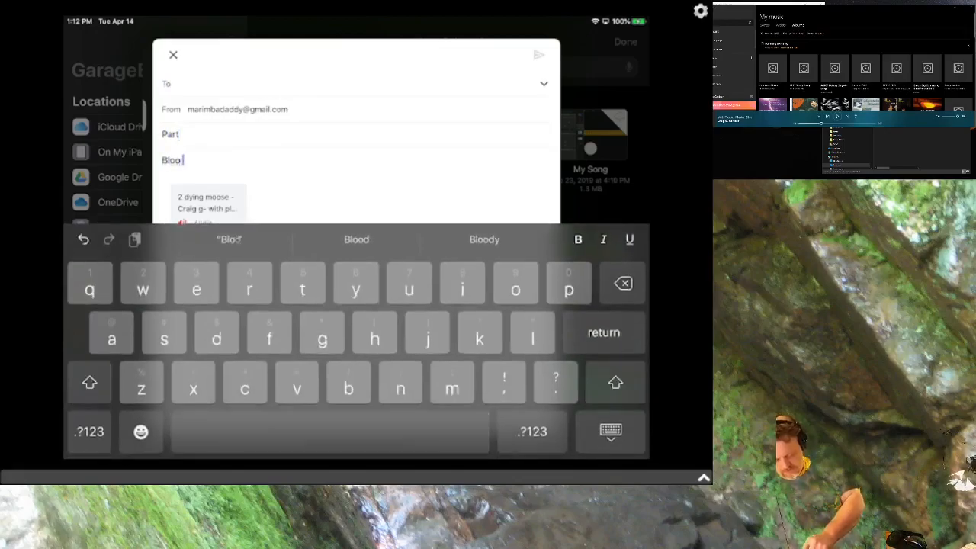
text(blah b)
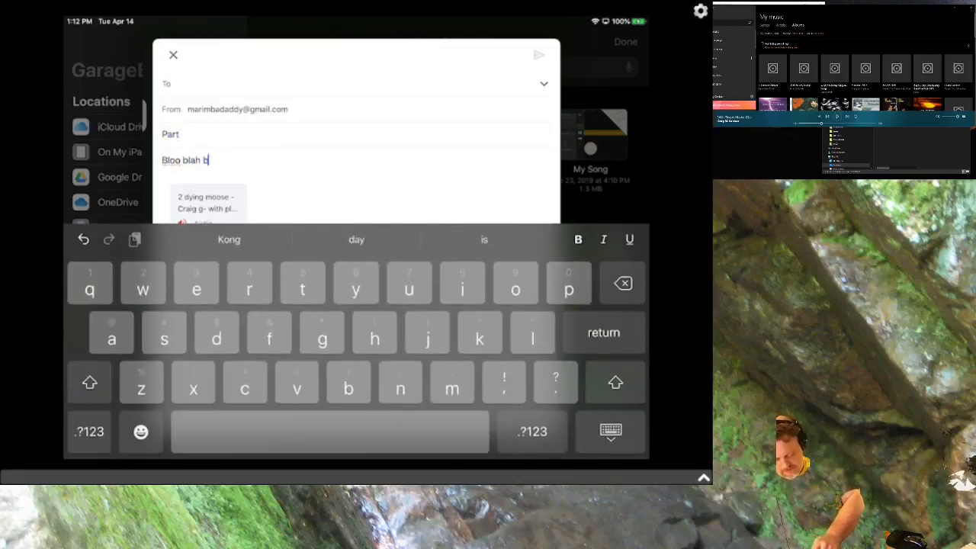
text(leee)
click(346, 84)
text(ma)
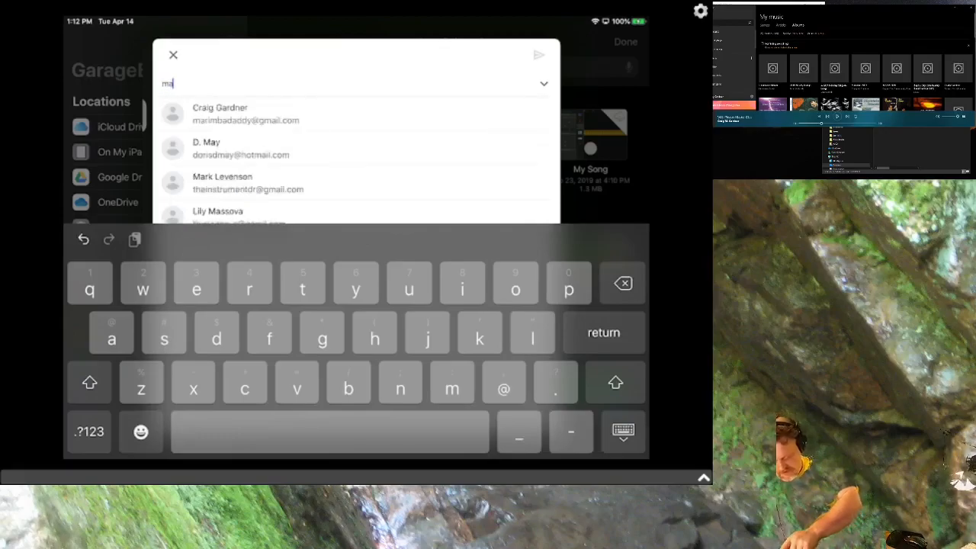
click(219, 112)
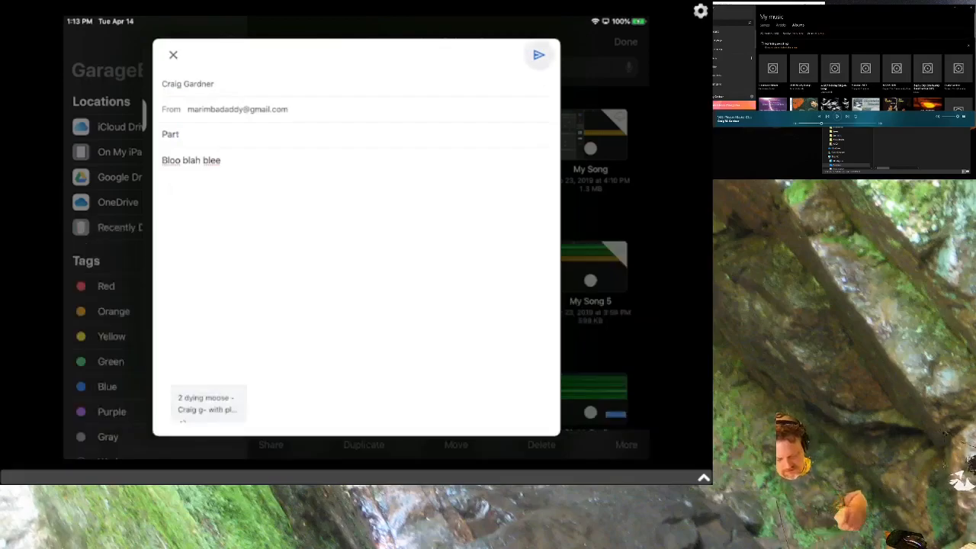
click(537, 55)
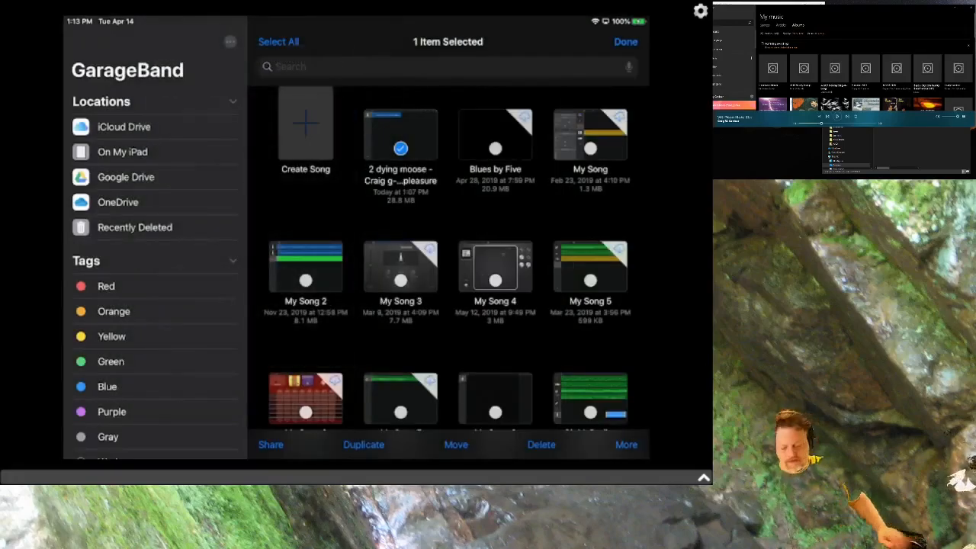
Step: Share the song again as Uncompressed (WAV) and show the full More list of apps
click(271, 446)
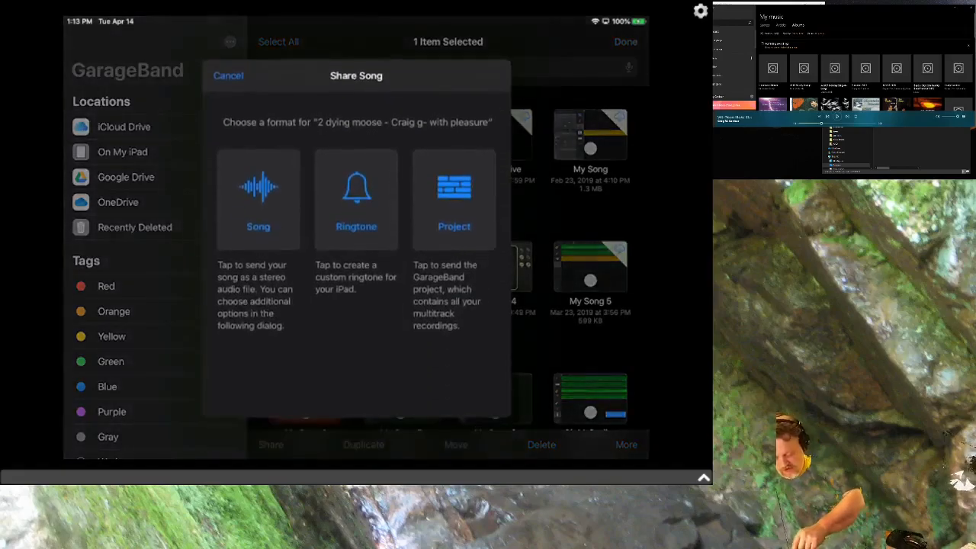
click(257, 198)
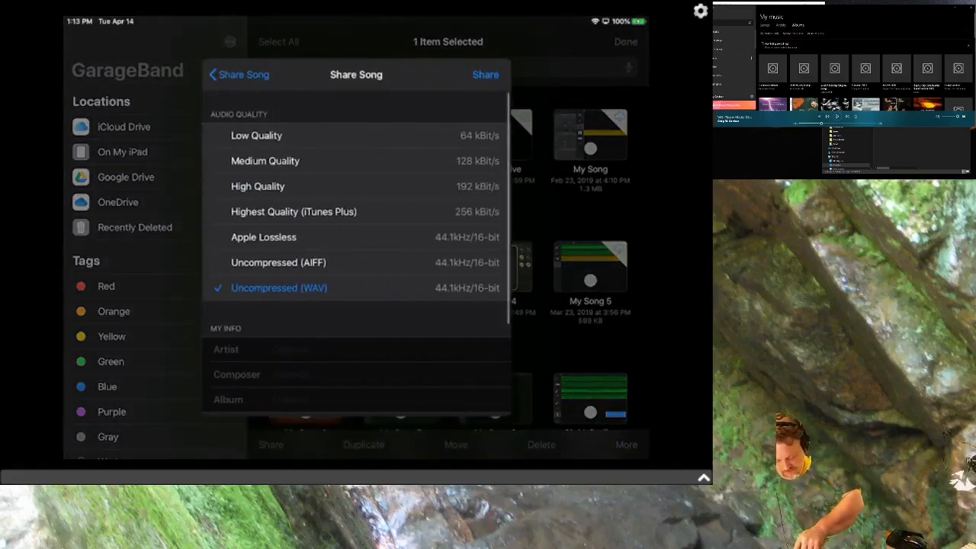
click(485, 74)
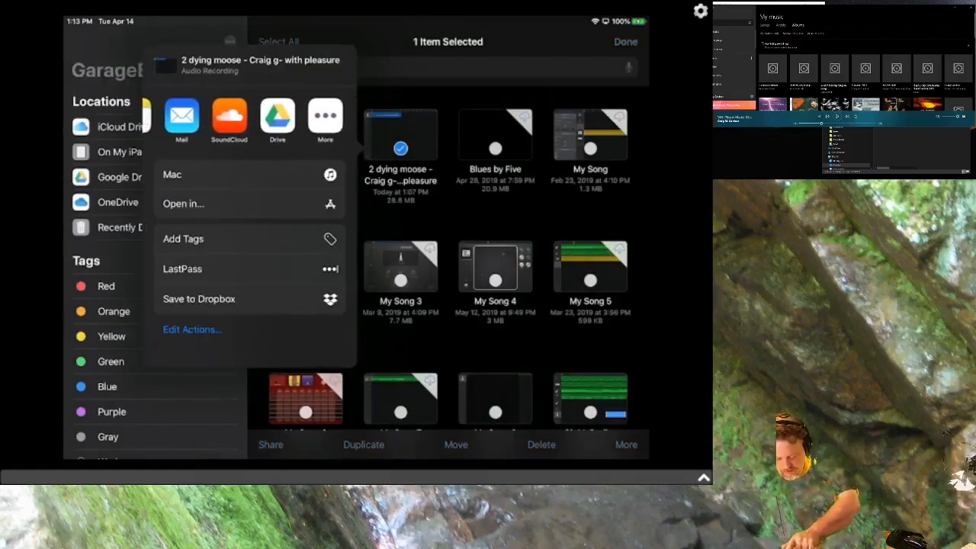
click(325, 119)
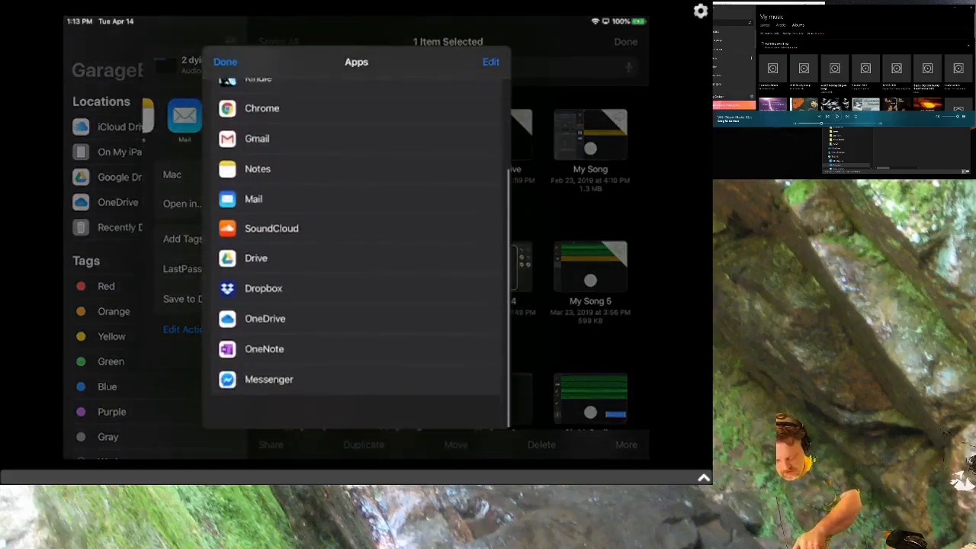